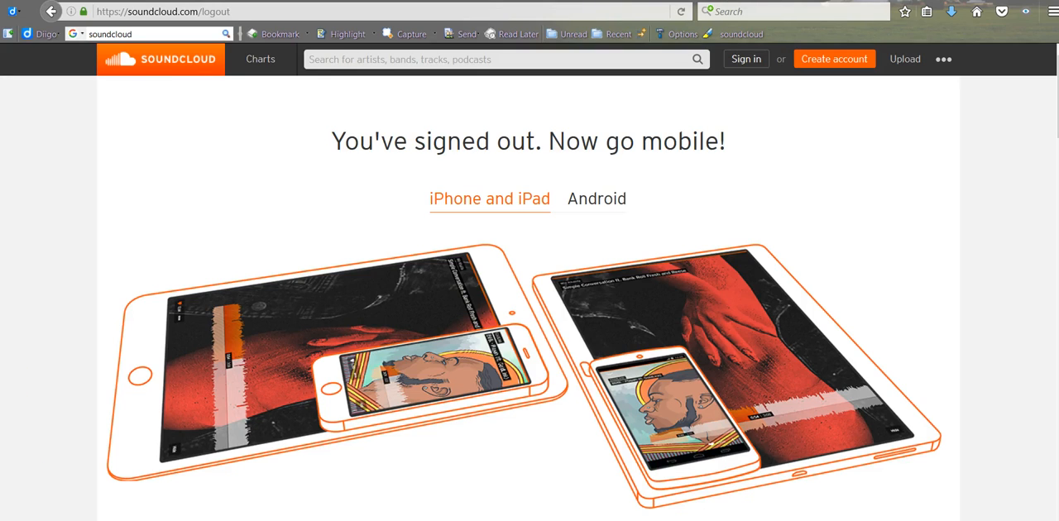
mouse_move(5, 486)
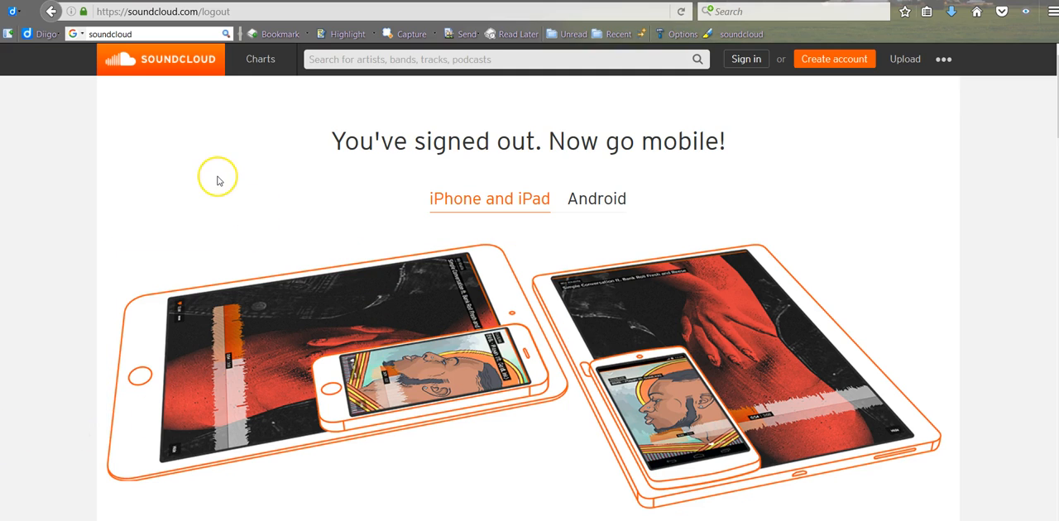
mouse_move(219, 181)
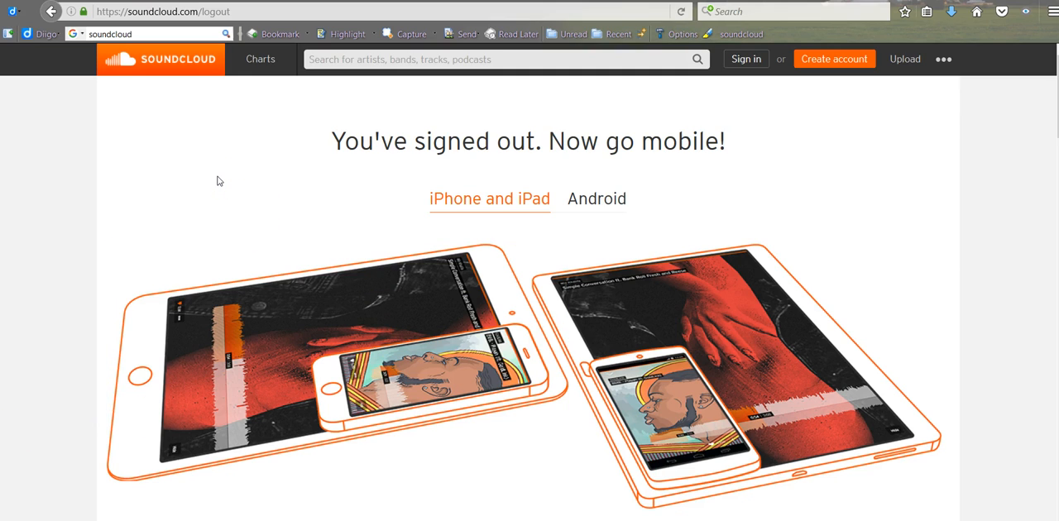
mouse_move(801, 135)
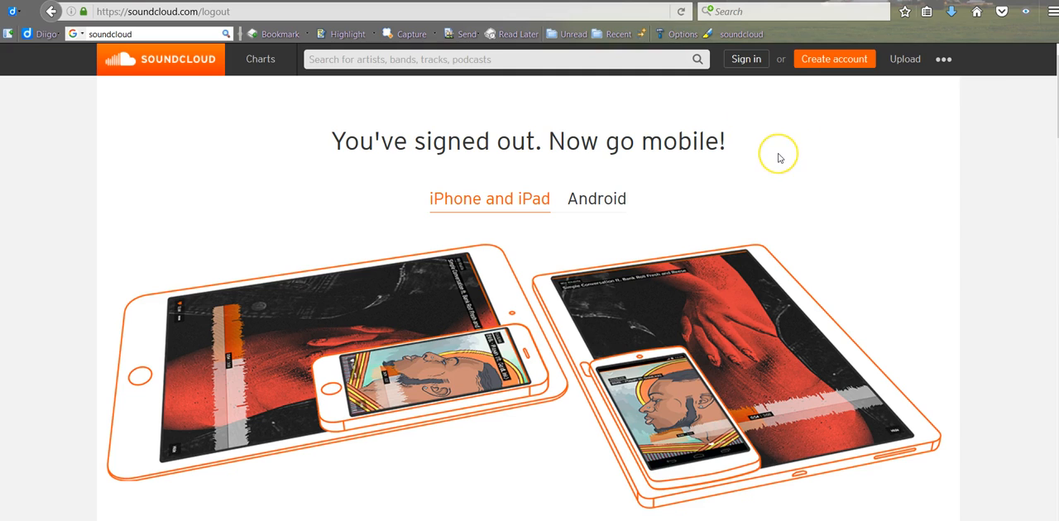
mouse_move(778, 157)
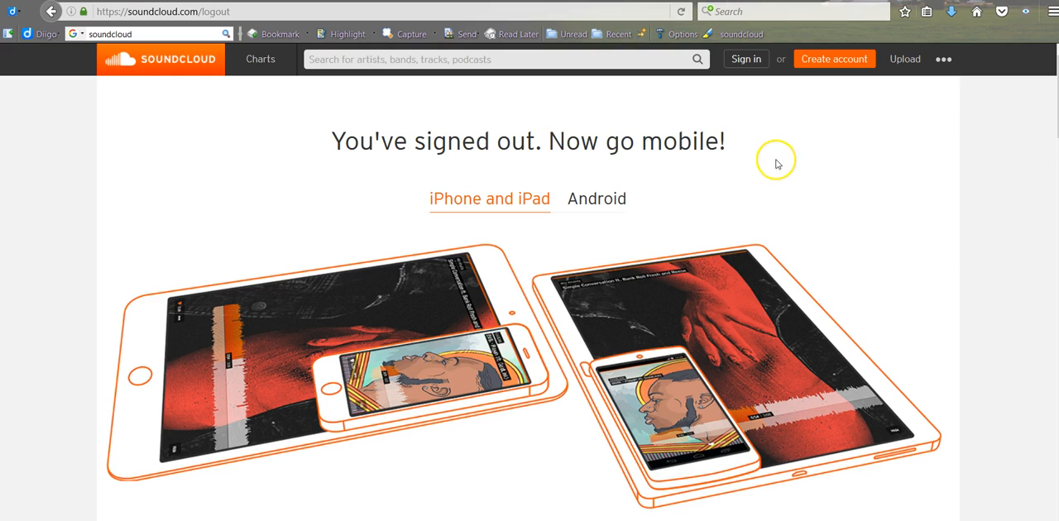
mouse_move(745, 59)
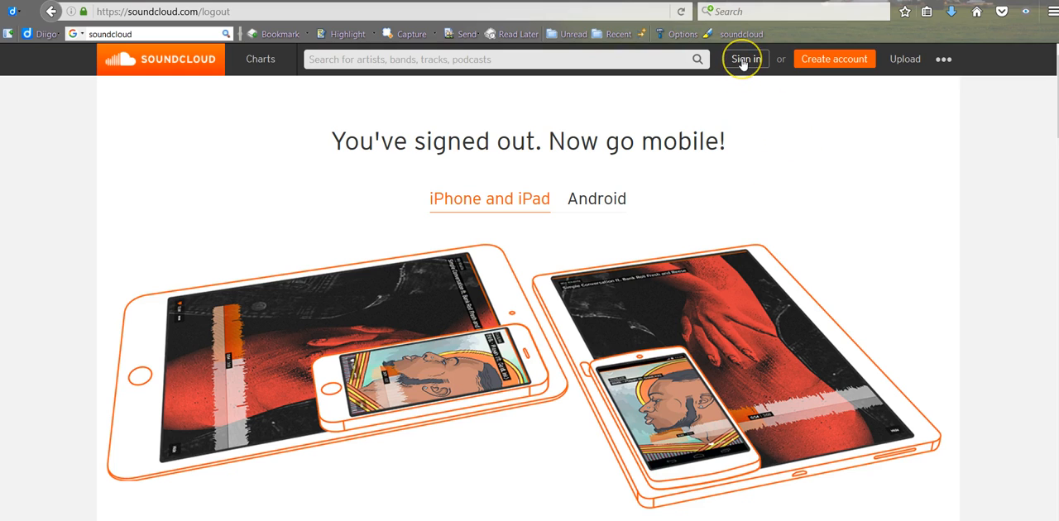
mouse_move(834, 60)
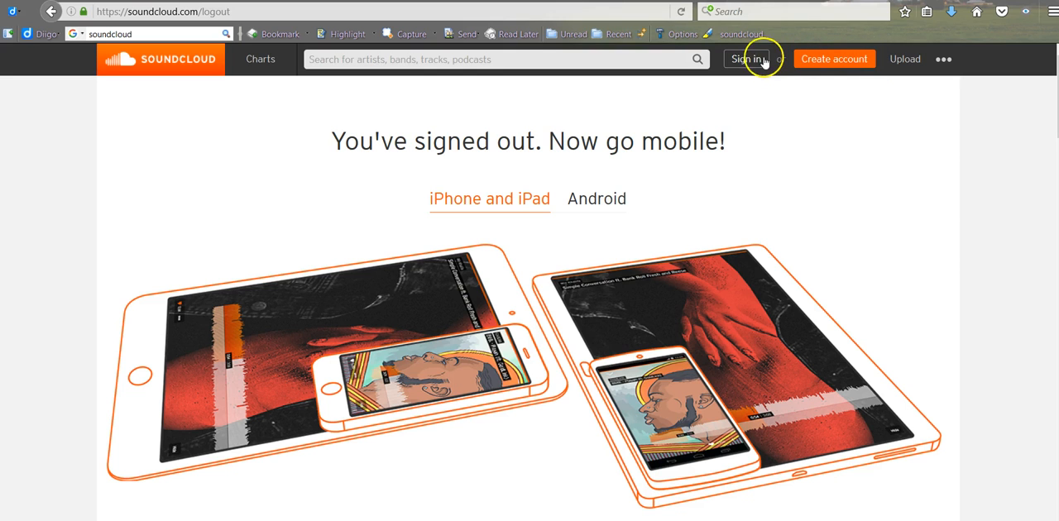
Log in to SoundCloud, view the Top 50 chart, then go to the Discover page.
click(745, 59)
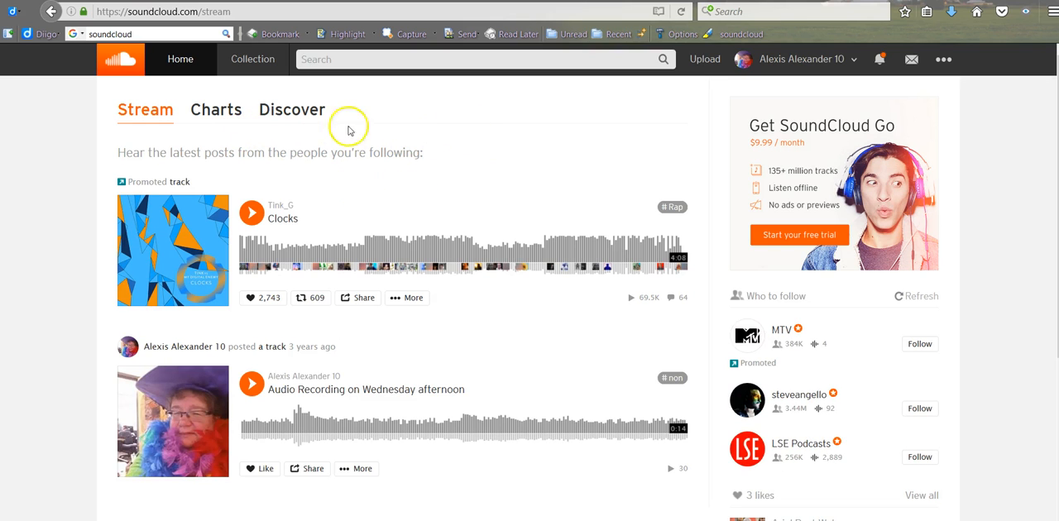
scroll(down, 3)
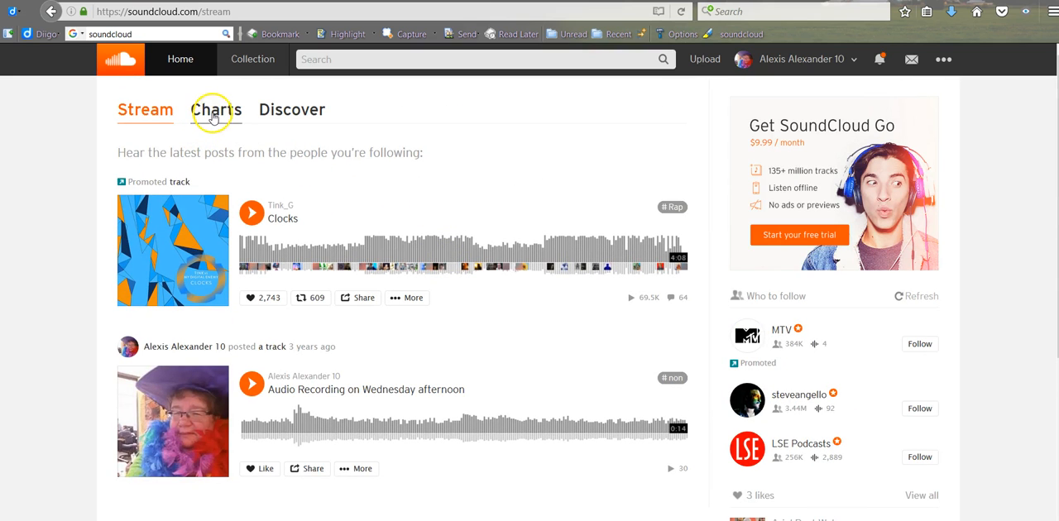
click(215, 110)
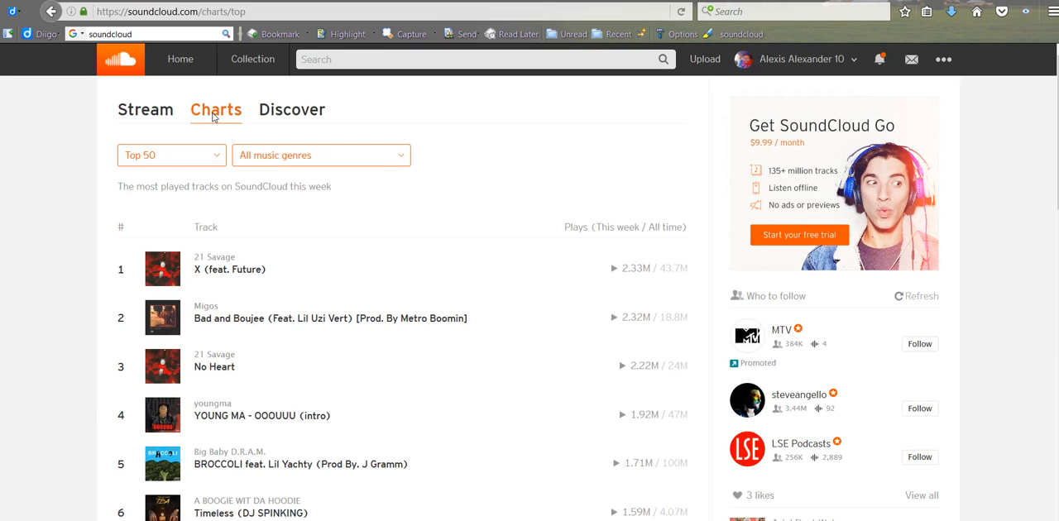
click(291, 109)
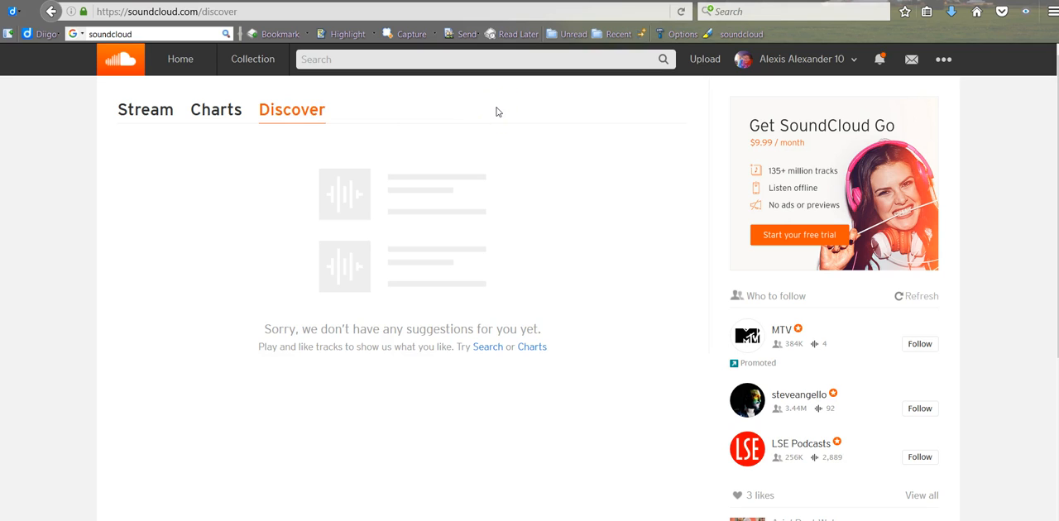
mouse_move(655, 109)
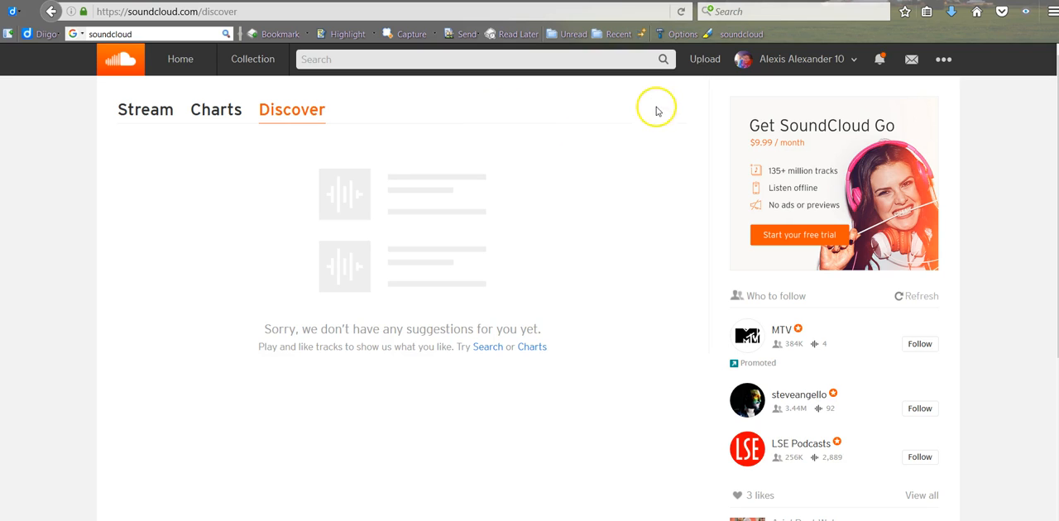
mouse_move(706, 59)
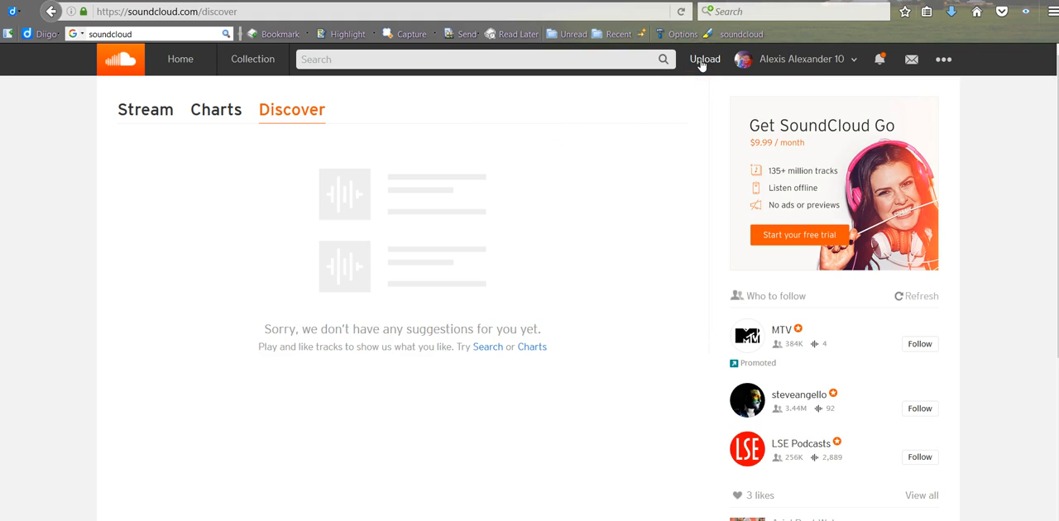
Go to Upload and start a new recording, reaching the classic Upload & Share page.
click(705, 59)
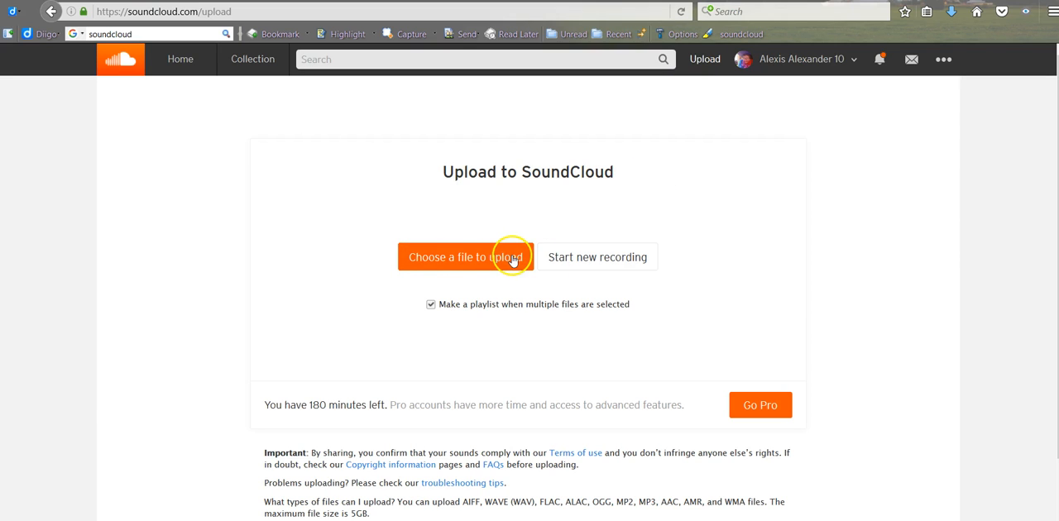
mouse_move(597, 257)
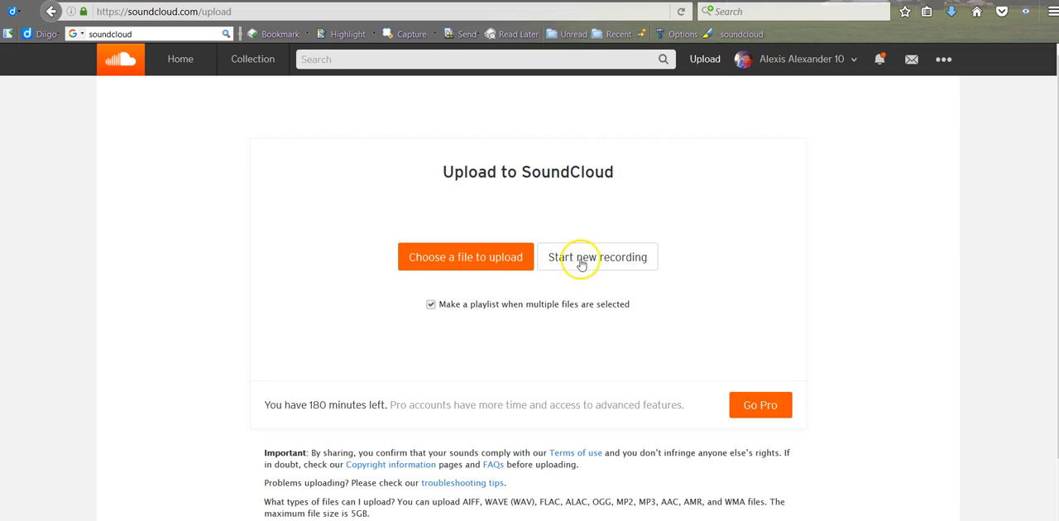
mouse_move(620, 266)
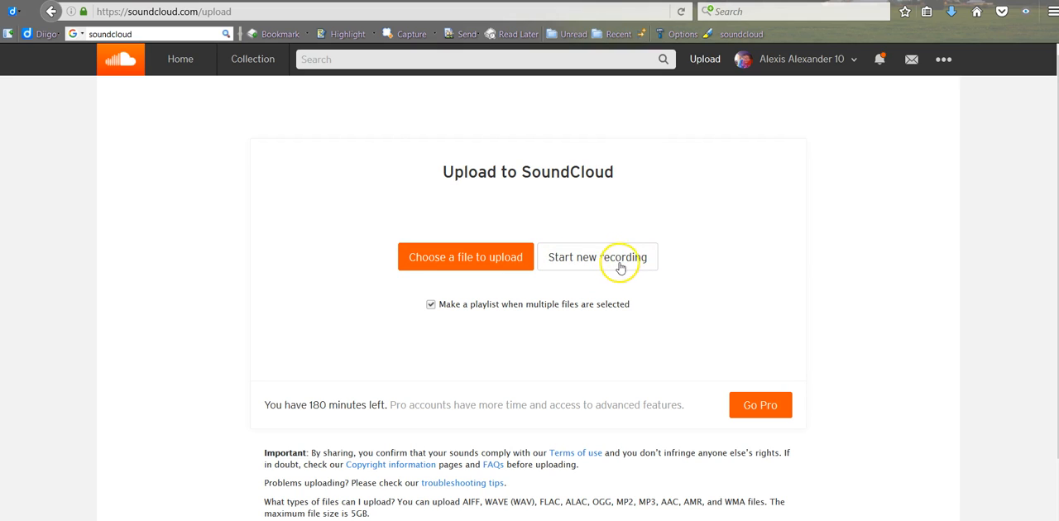
click(598, 256)
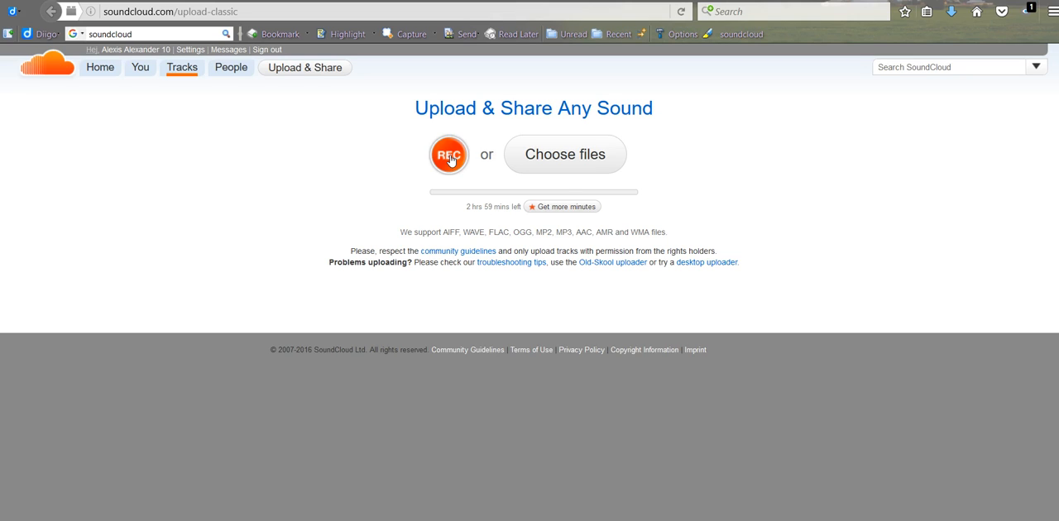
Start the in-browser recorder and grant it microphone access in the Flash privacy dialog.
click(446, 155)
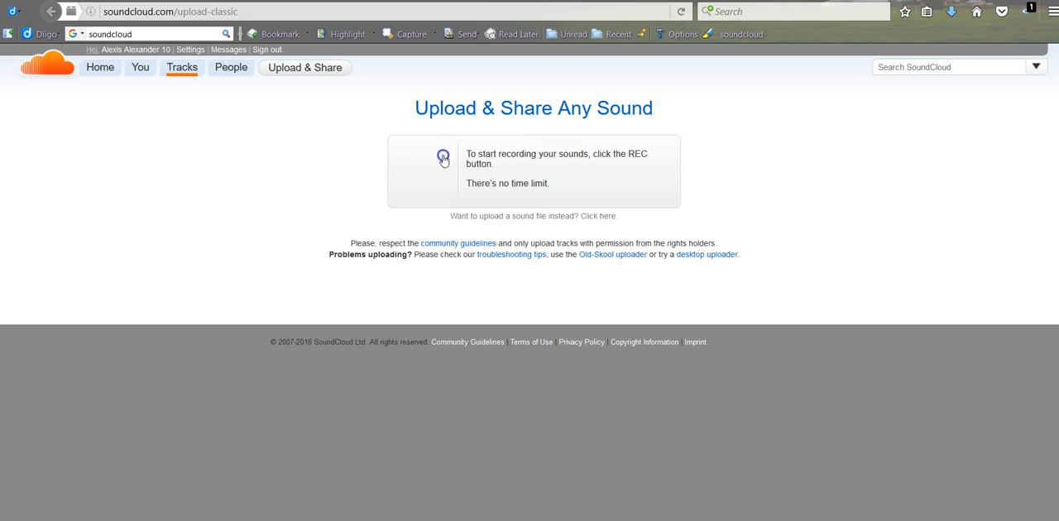
click(444, 159)
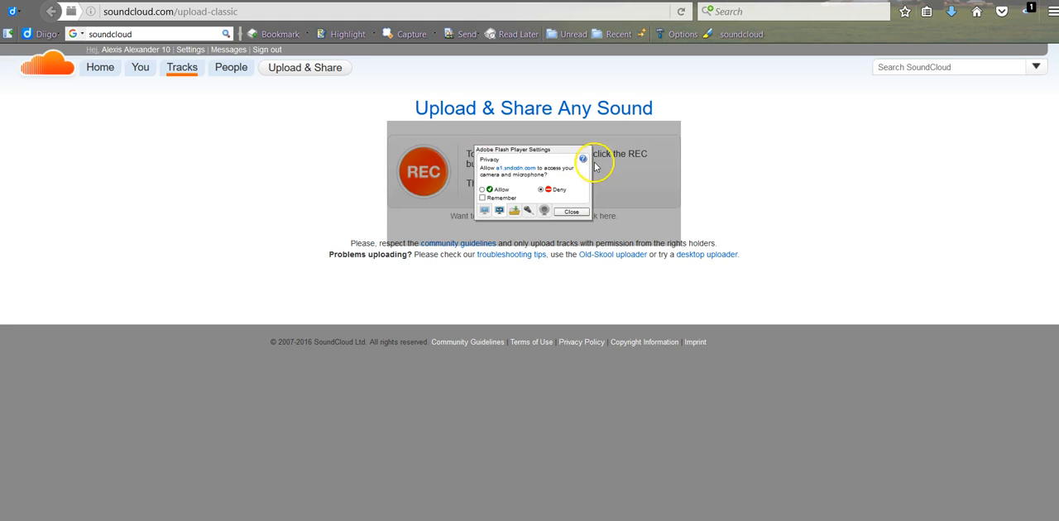
click(570, 212)
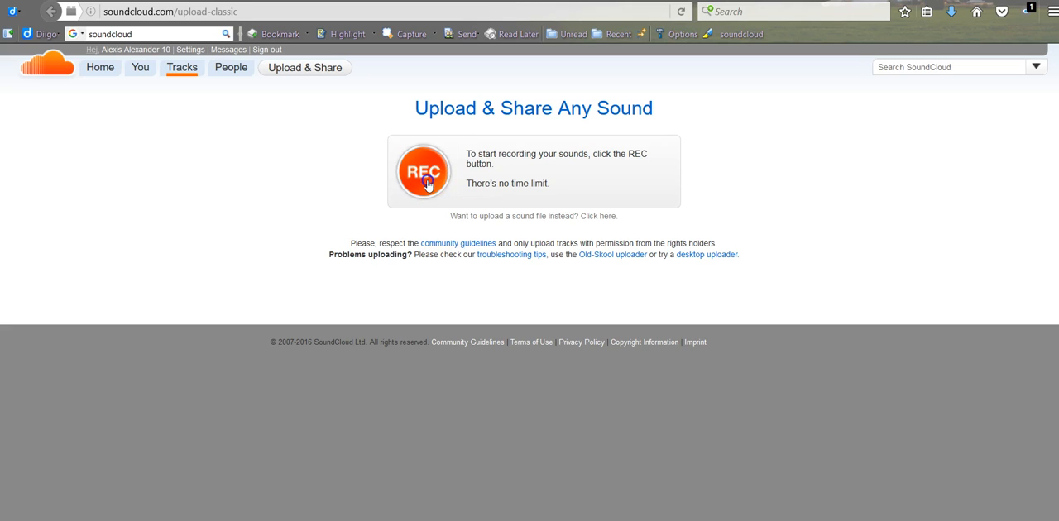
Record a short test take, play it back, pause it, then discard it to start over.
click(424, 172)
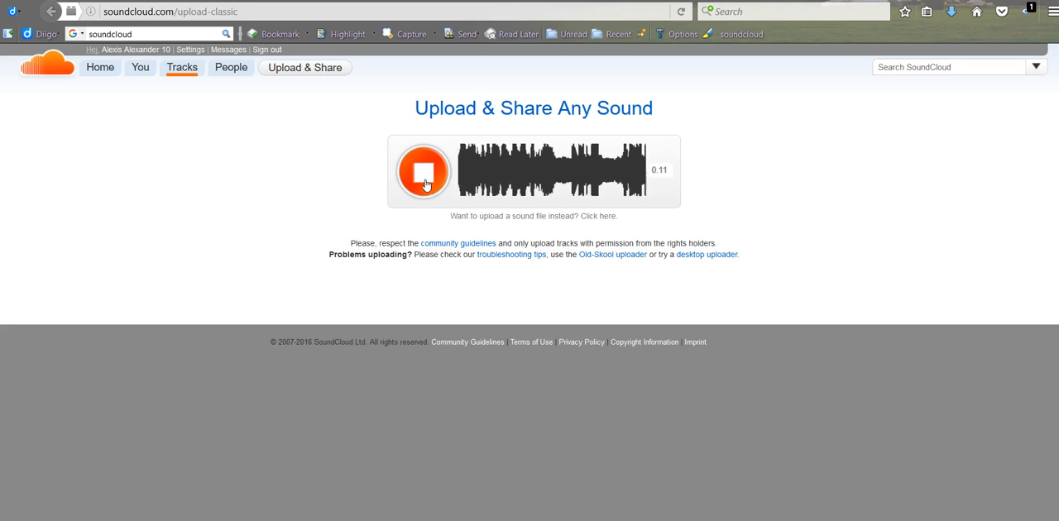
click(424, 172)
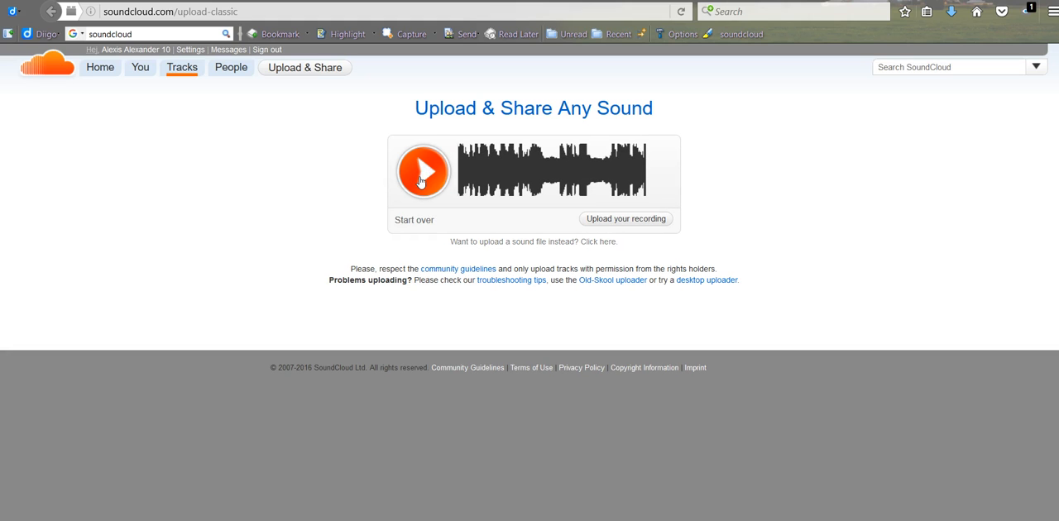
click(424, 173)
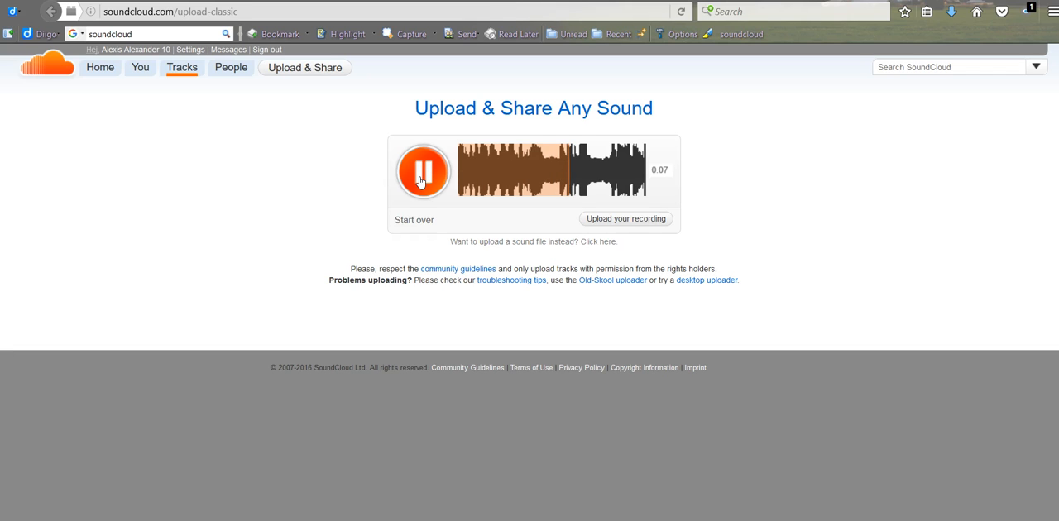
click(424, 172)
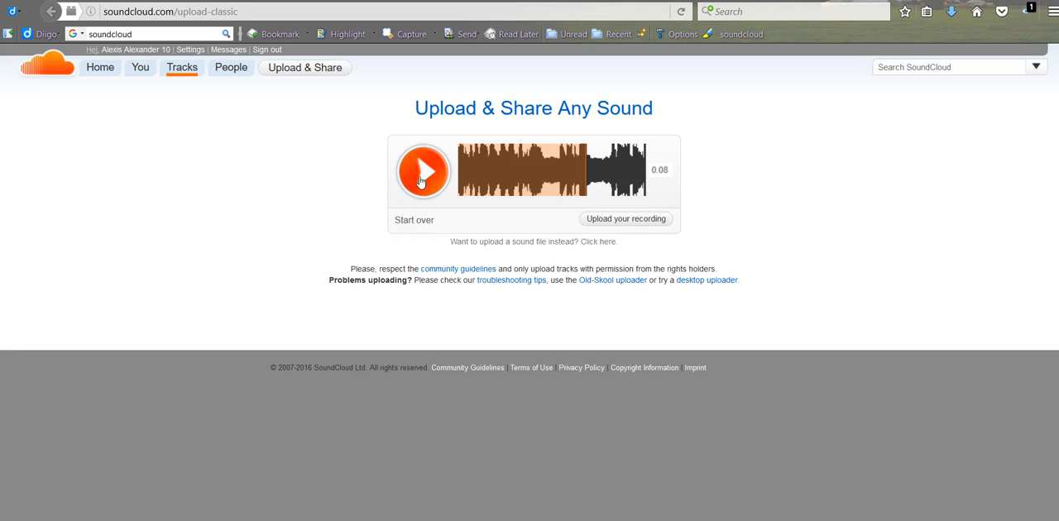
click(414, 220)
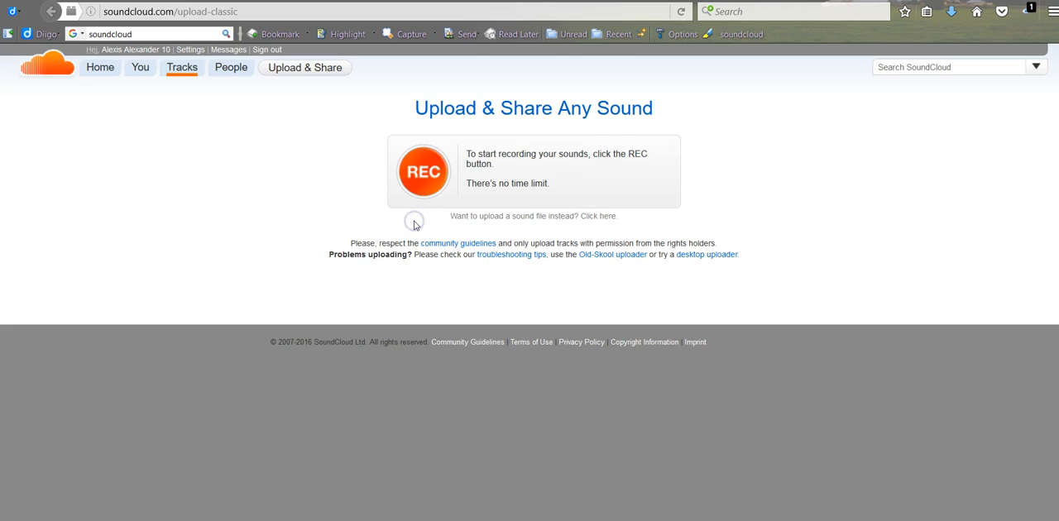
Record a fresh voice take, stop it and send it for upload.
click(424, 172)
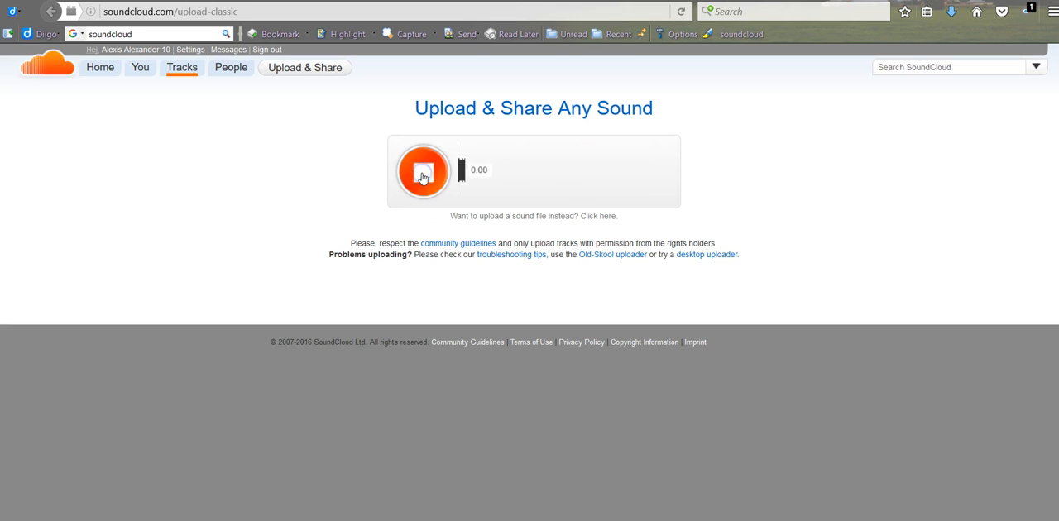
click(423, 172)
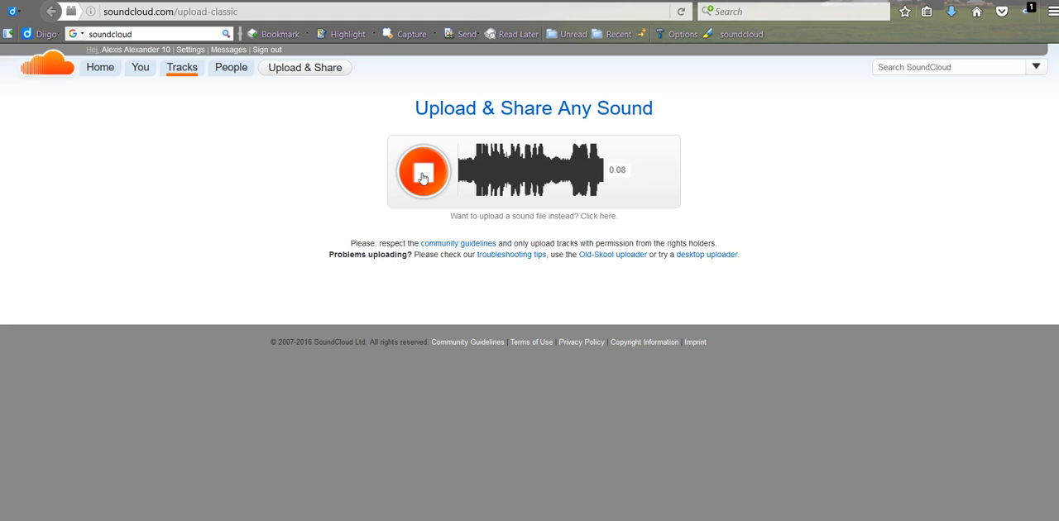
click(424, 173)
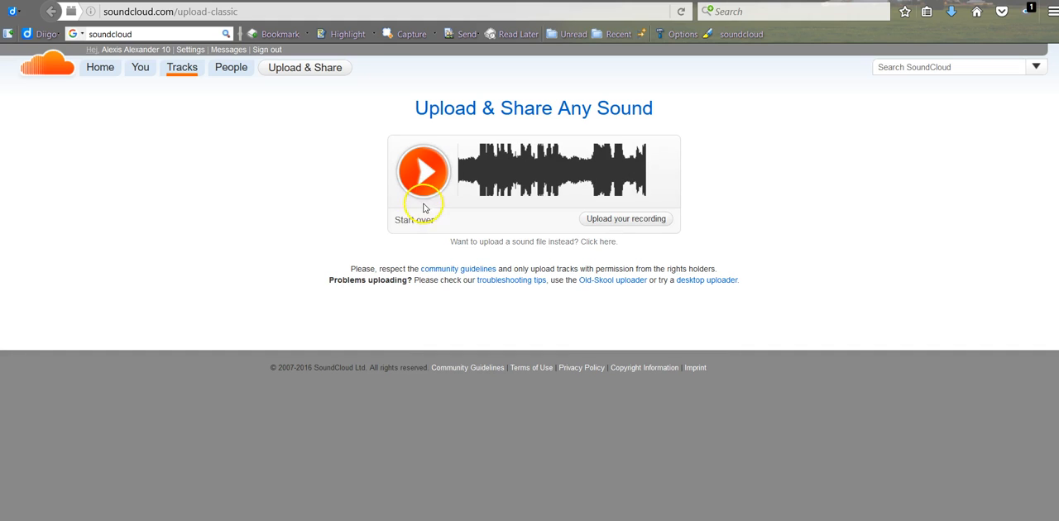
mouse_move(744, 229)
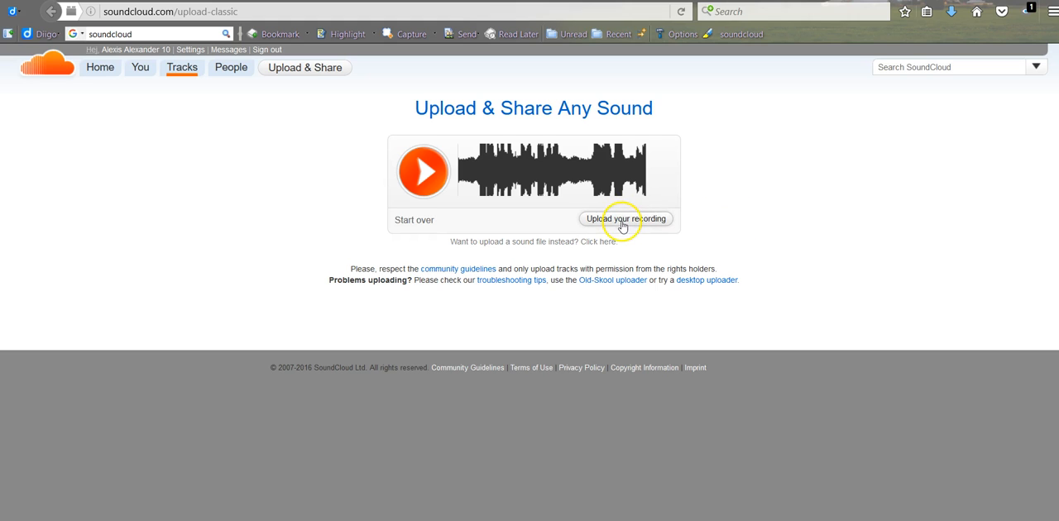
click(627, 219)
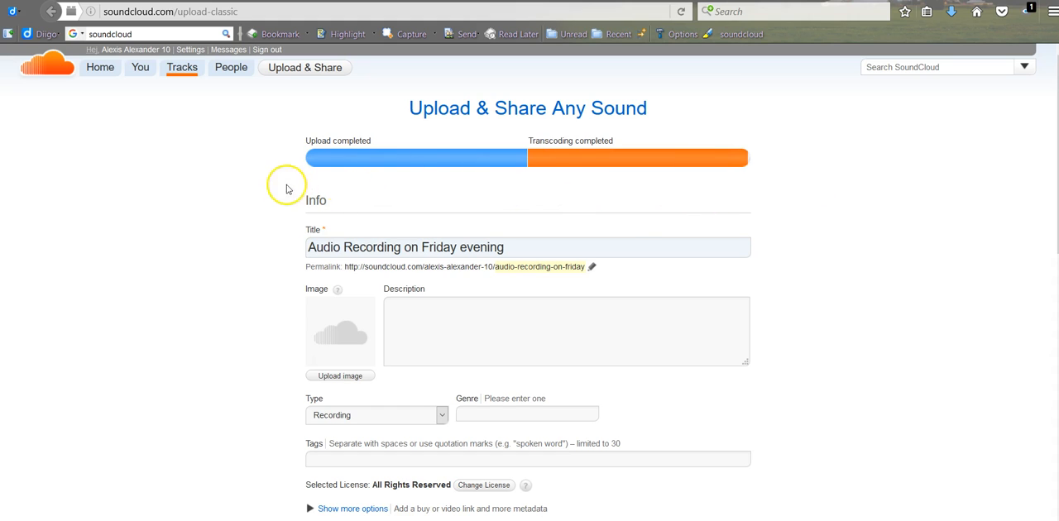
mouse_move(870, 218)
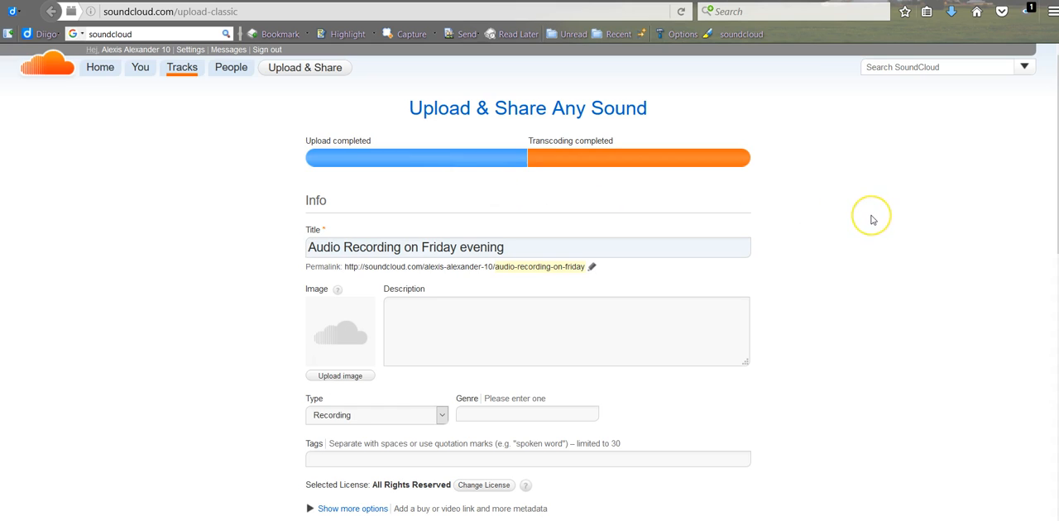
scroll(down, 3)
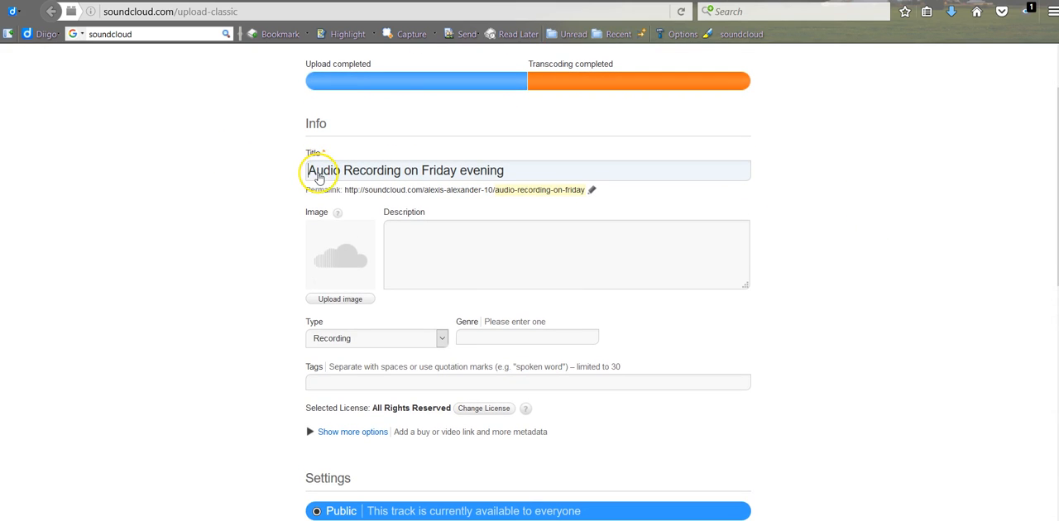
mouse_move(937, 203)
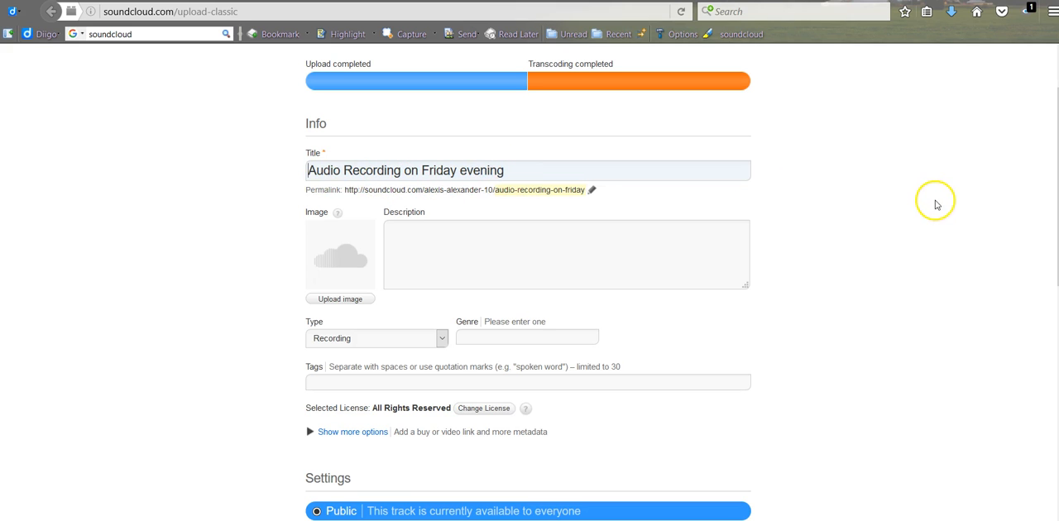
scroll(down, 3)
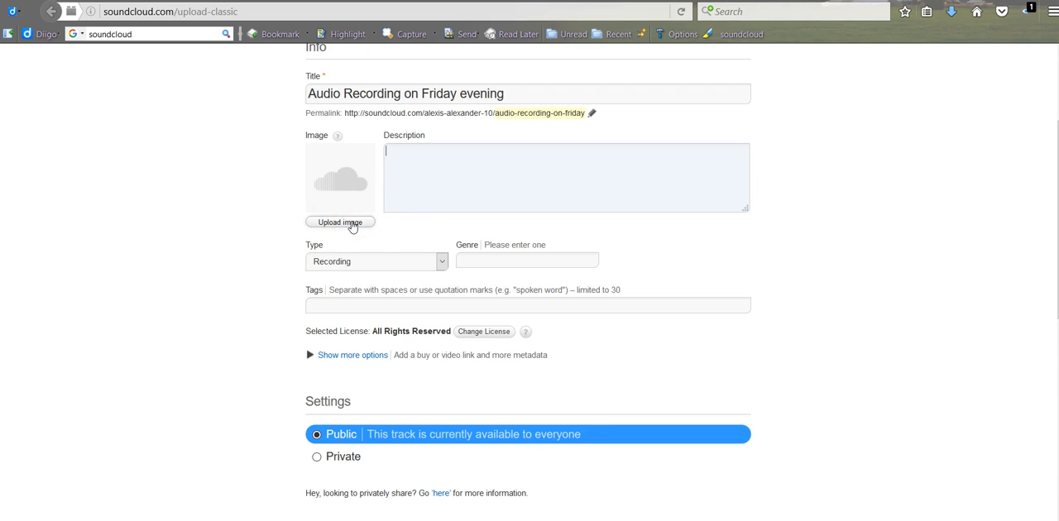
mouse_move(970, 235)
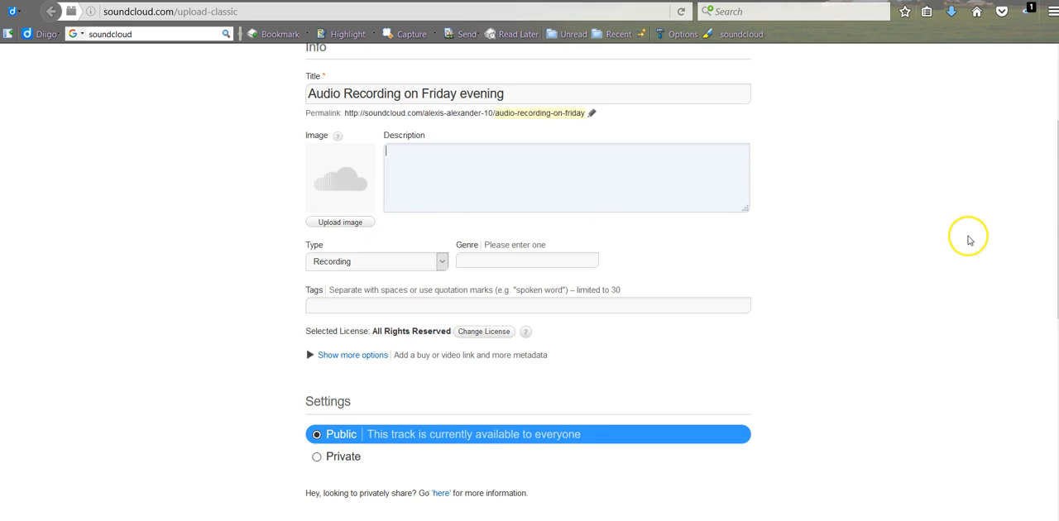
scroll(down, 3)
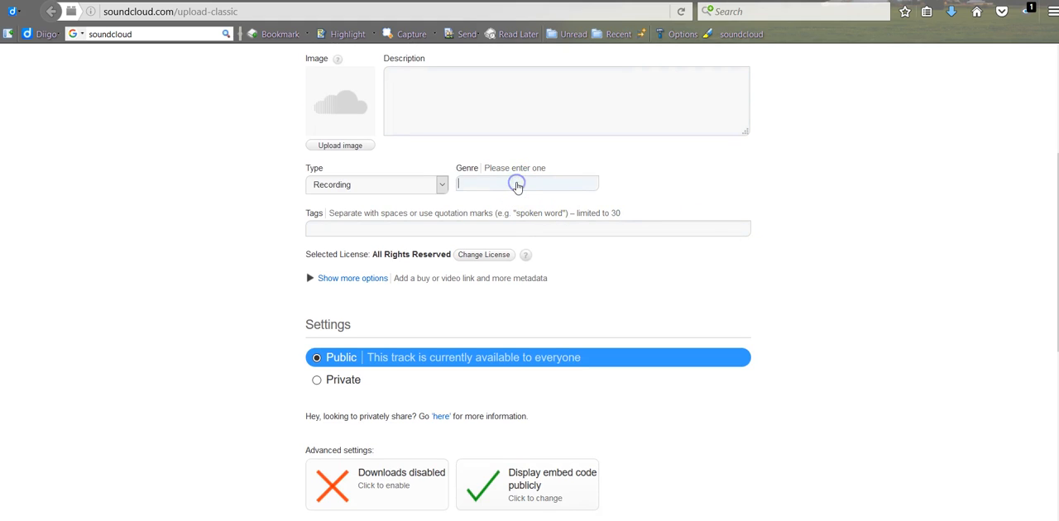
mouse_move(503, 229)
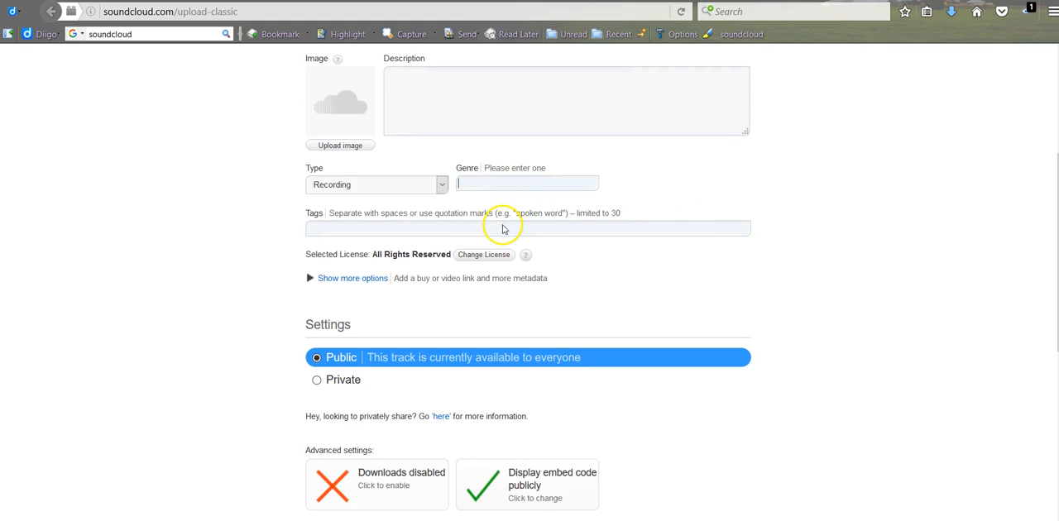
click(503, 228)
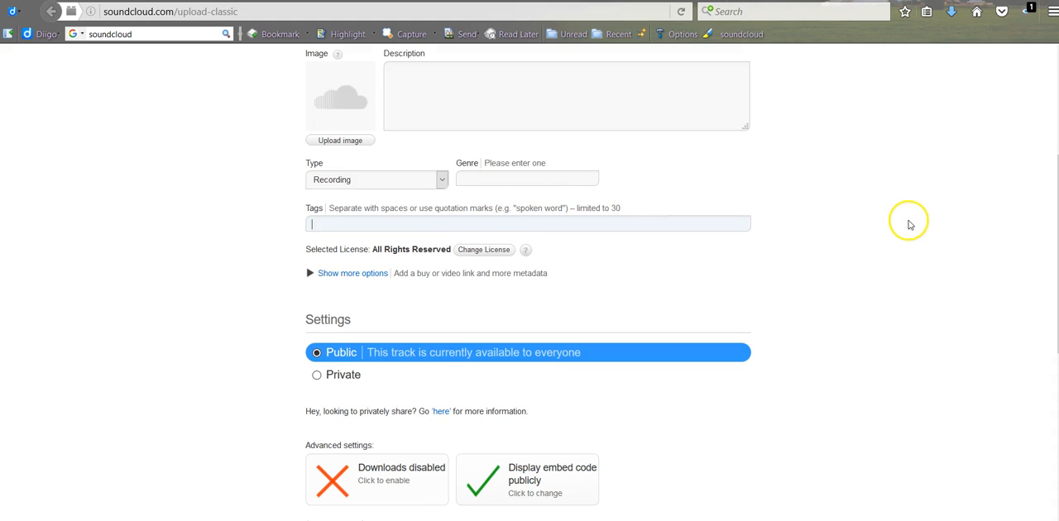
scroll(down, 3)
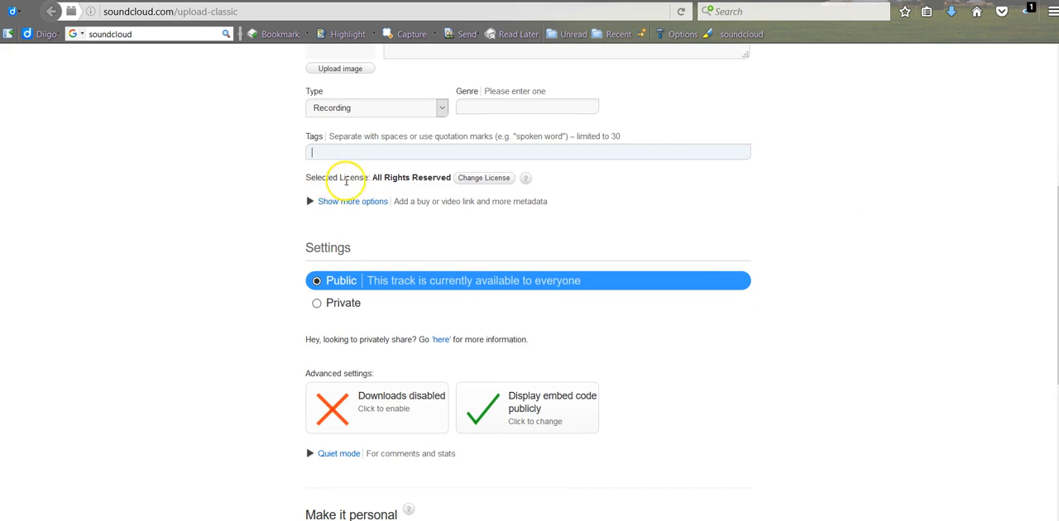
Change the track's license to Creative Commons with Attribution and Share Alike terms.
click(483, 177)
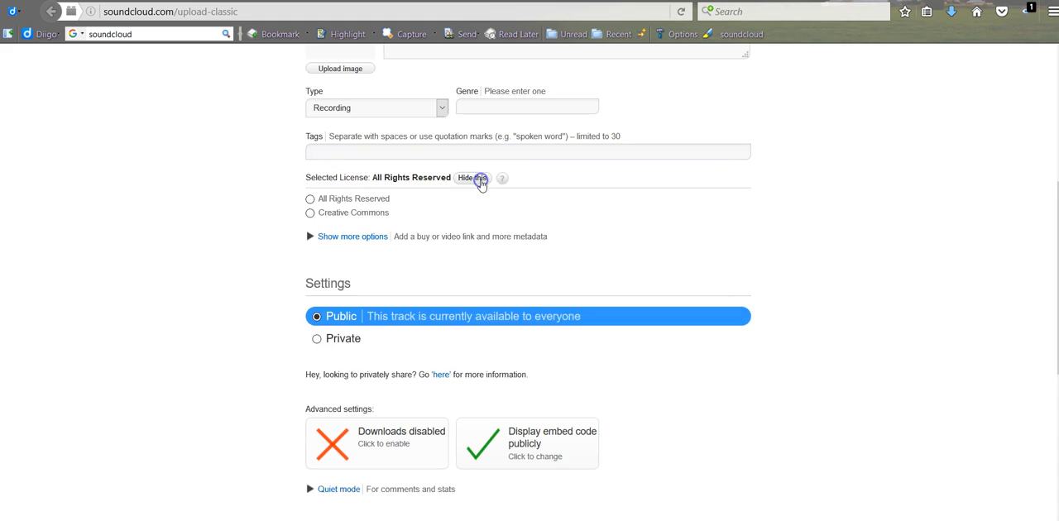
click(471, 177)
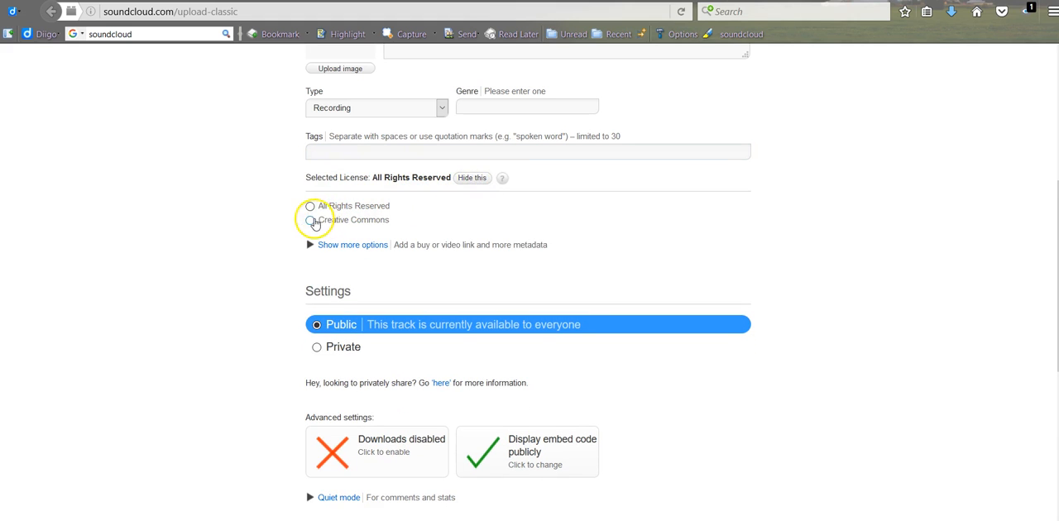
click(312, 222)
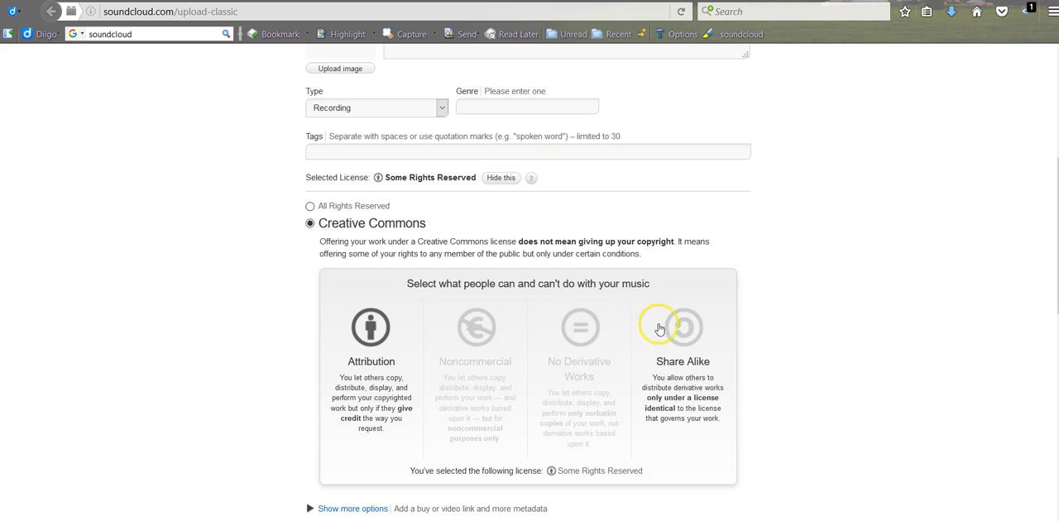
click(682, 328)
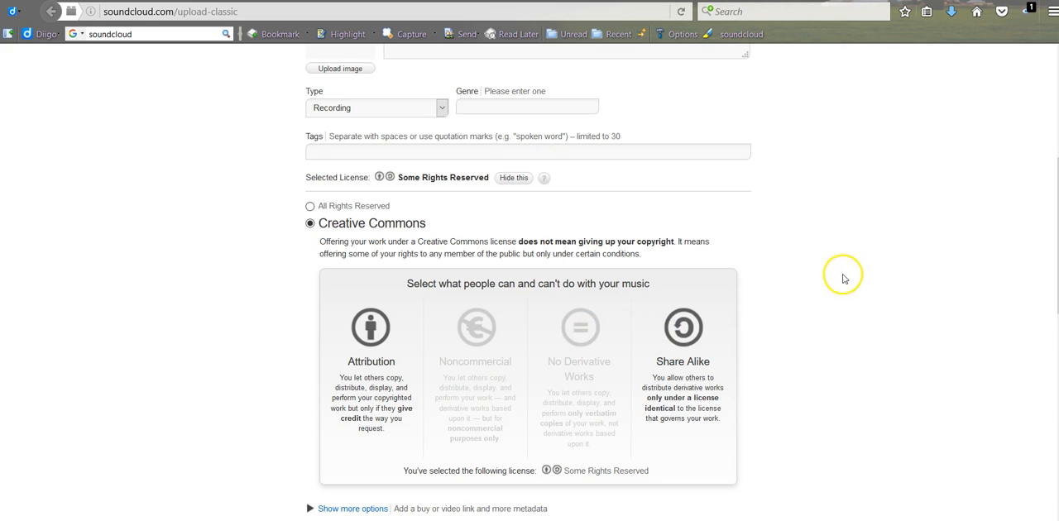
scroll(down, 3)
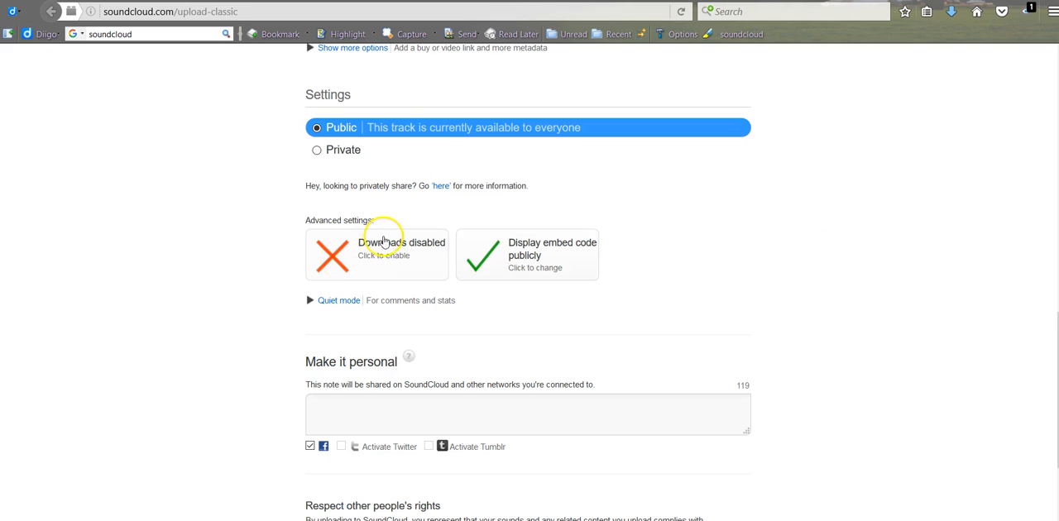
mouse_move(430, 254)
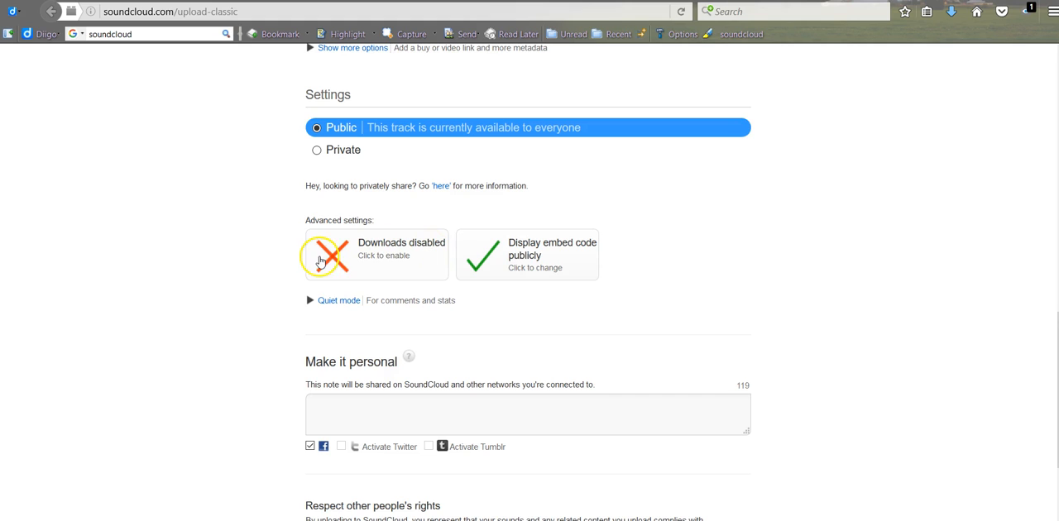
Toggle downloads on and back off, and show the embed code only to yourself.
click(331, 255)
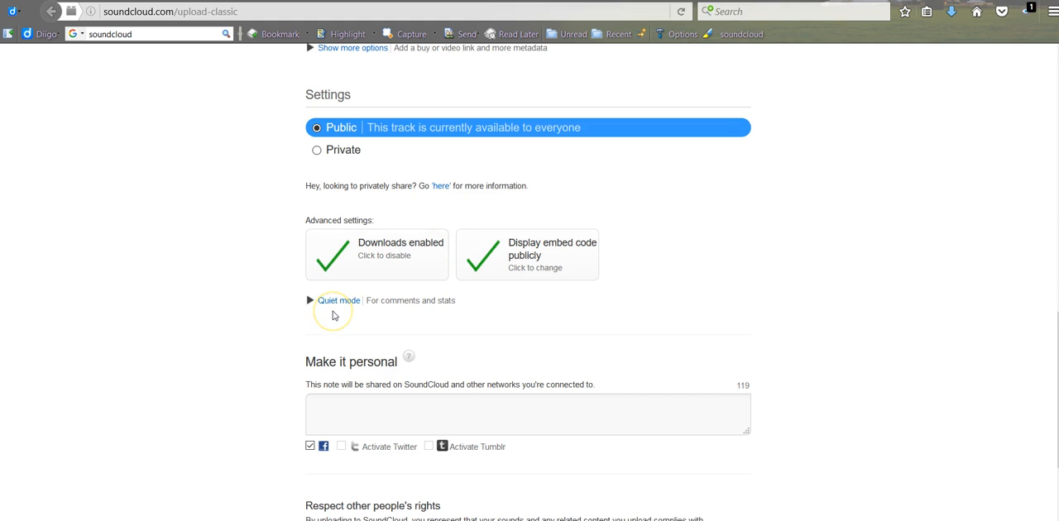
click(331, 256)
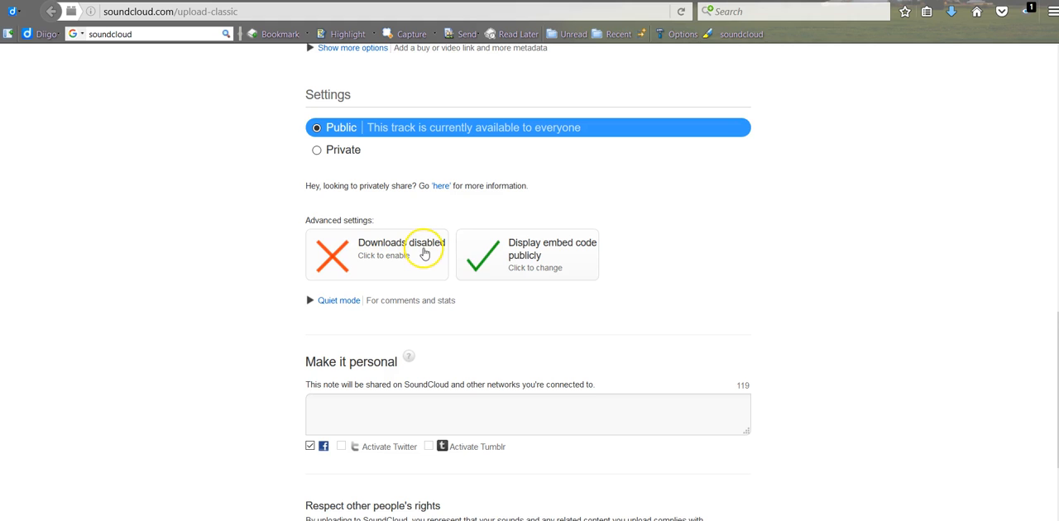
mouse_move(552, 255)
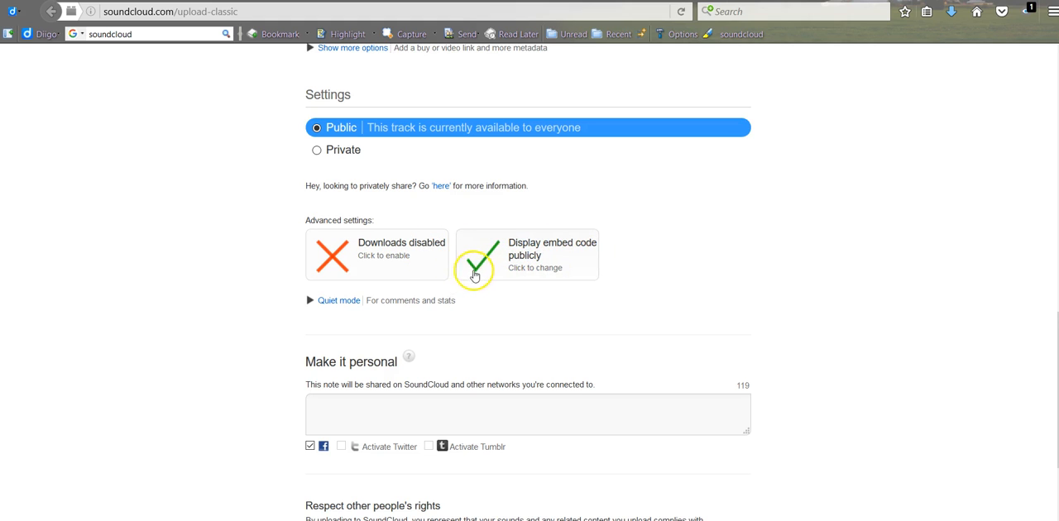
click(480, 255)
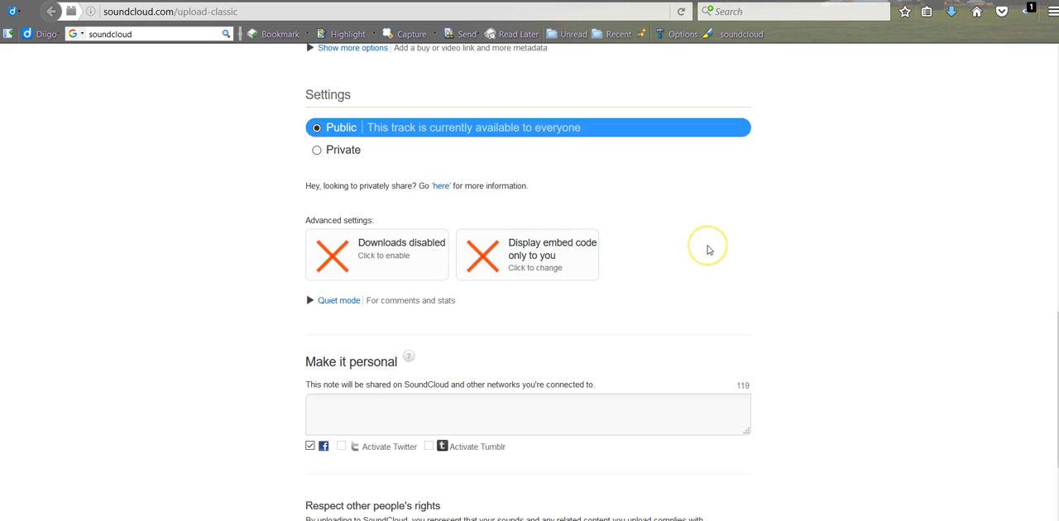
mouse_move(708, 249)
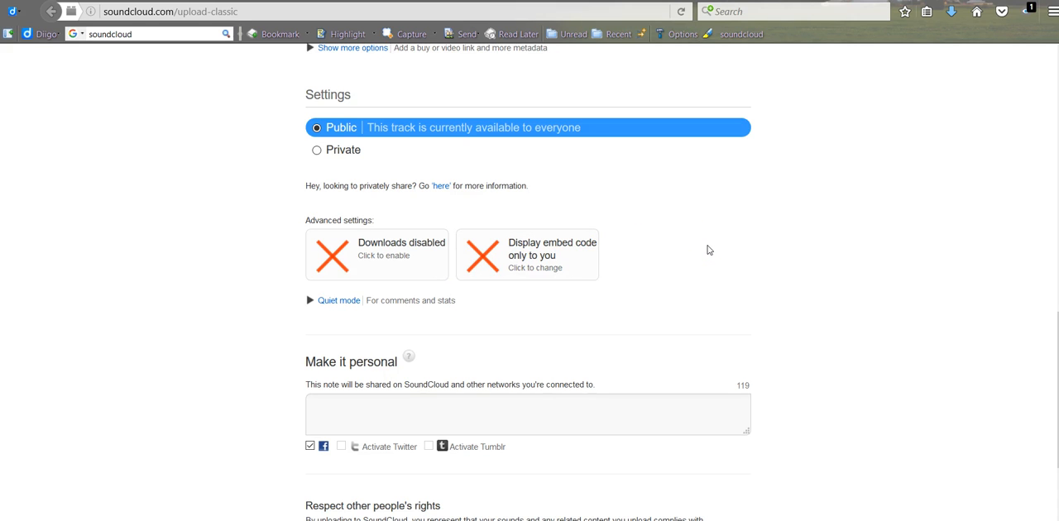
Save the upload form, publishing the Friday evening recording to its track page.
scroll(down, 3)
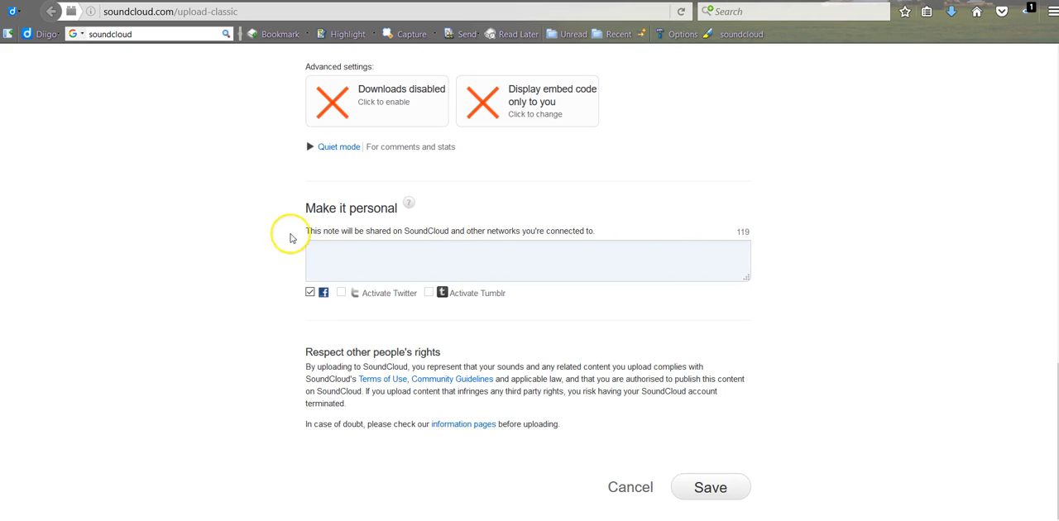
scroll(down, 3)
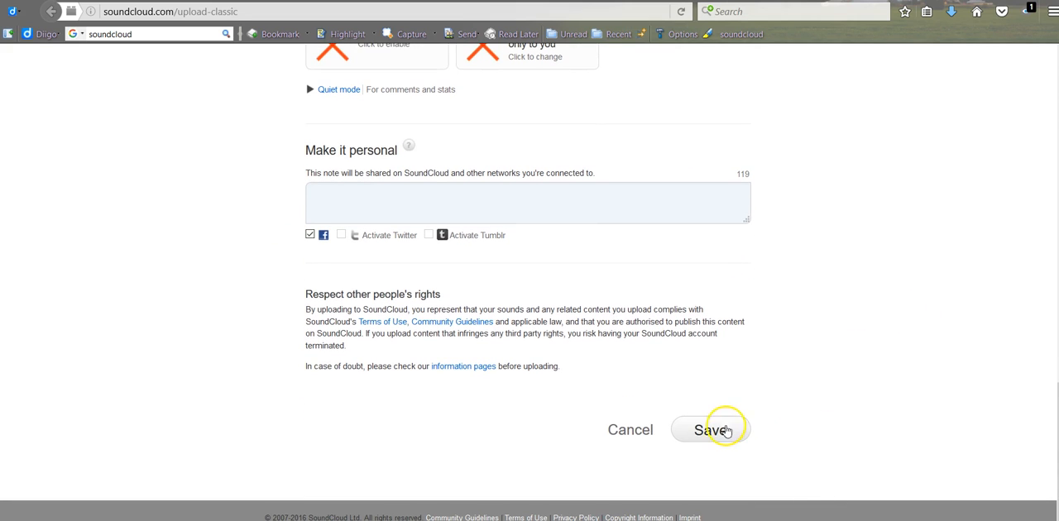
click(708, 430)
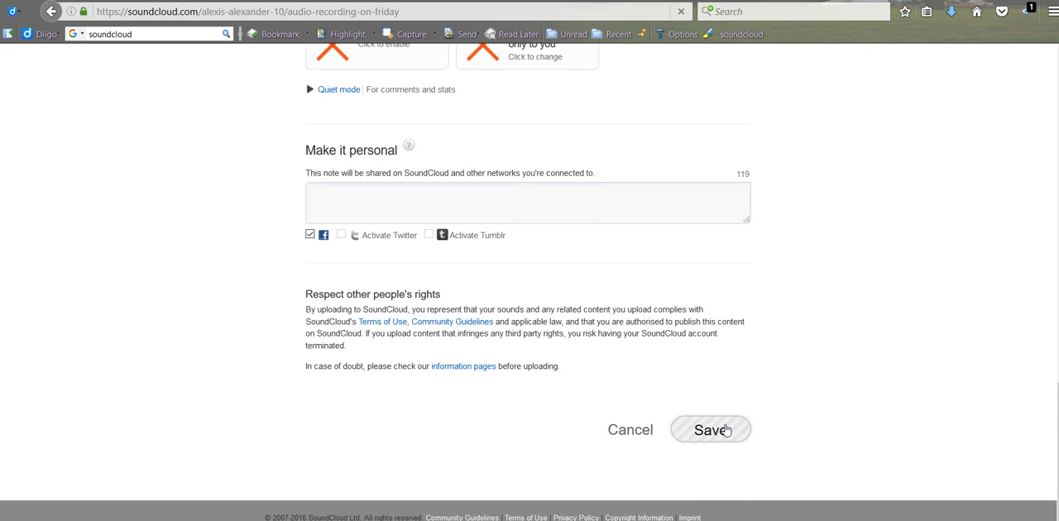
click(709, 431)
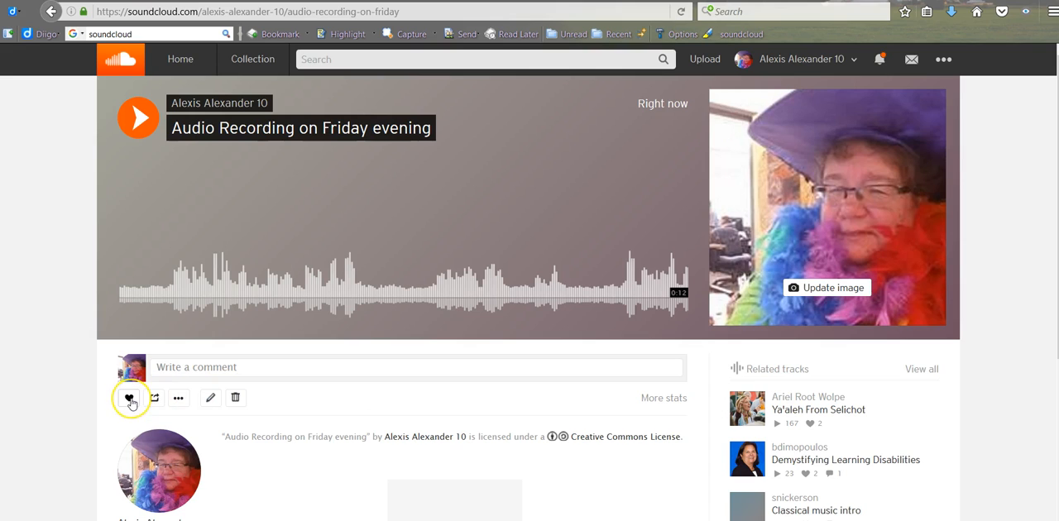
mouse_move(155, 399)
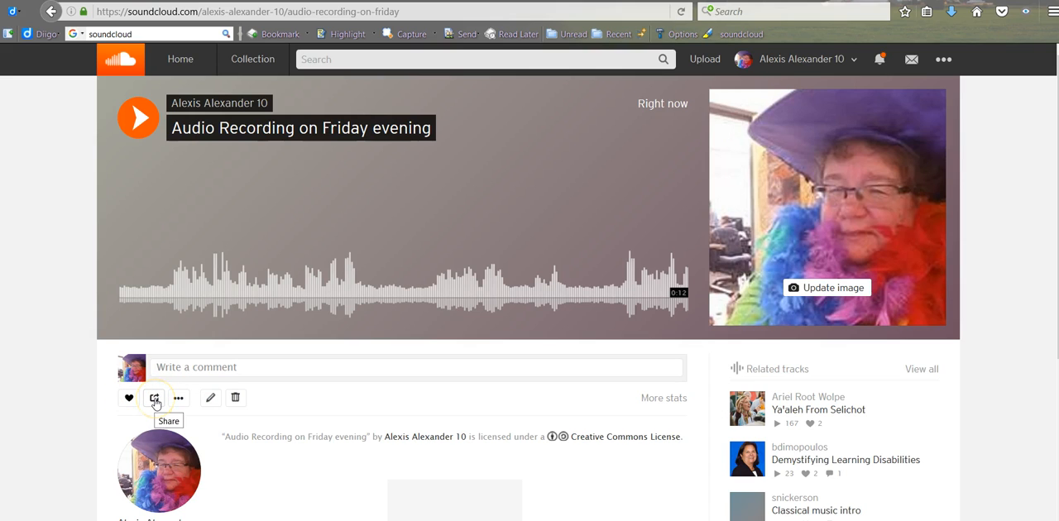
mouse_move(130, 399)
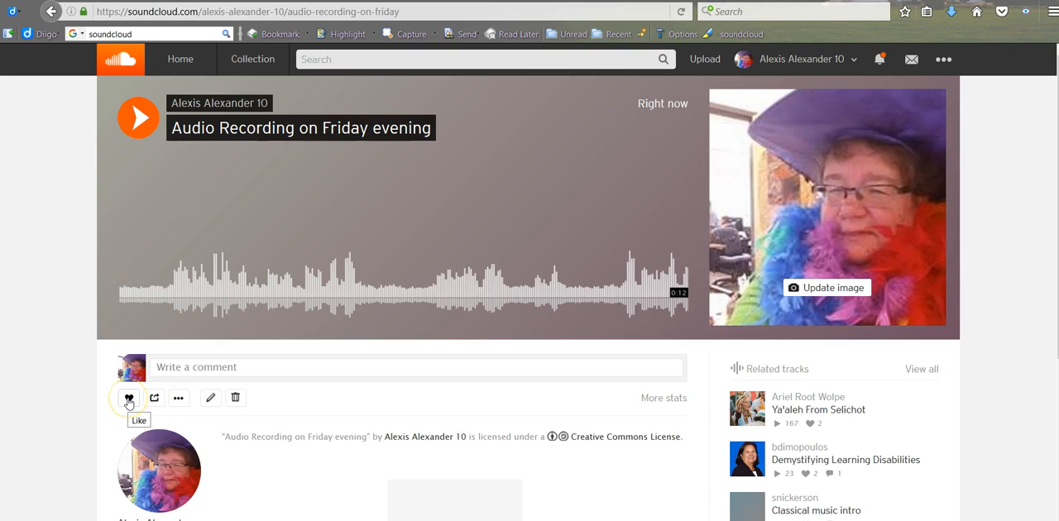
mouse_move(156, 401)
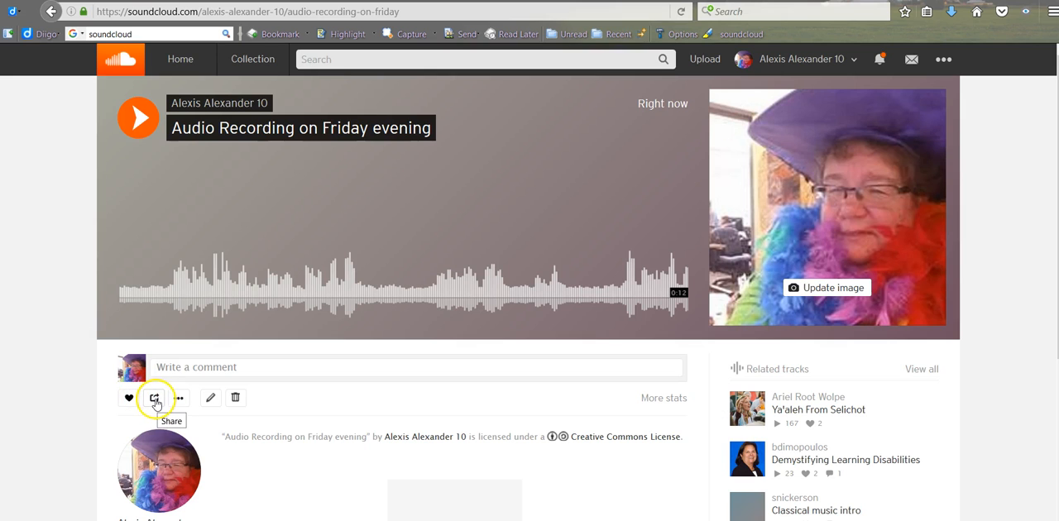
Bring up the Share window for the published Friday evening recording.
click(156, 397)
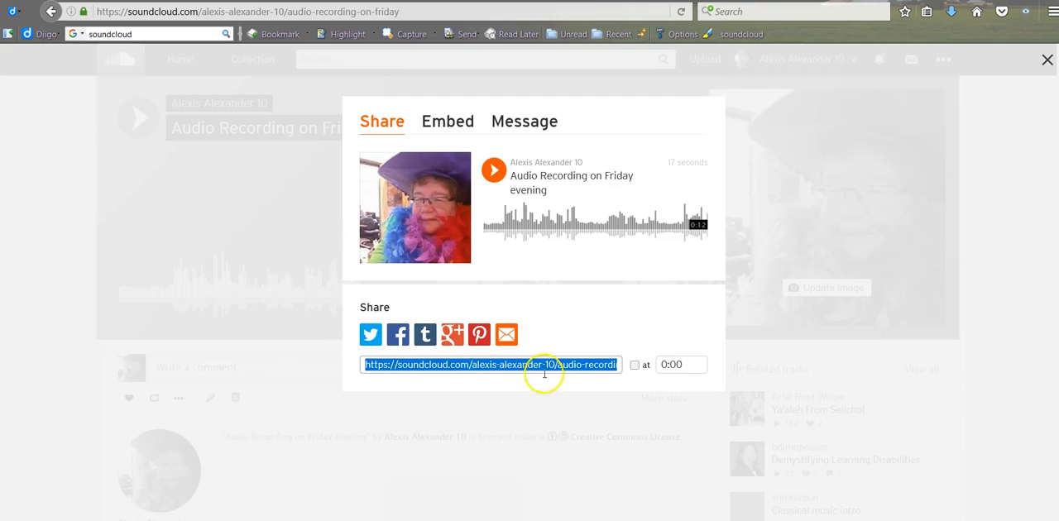
mouse_move(401, 364)
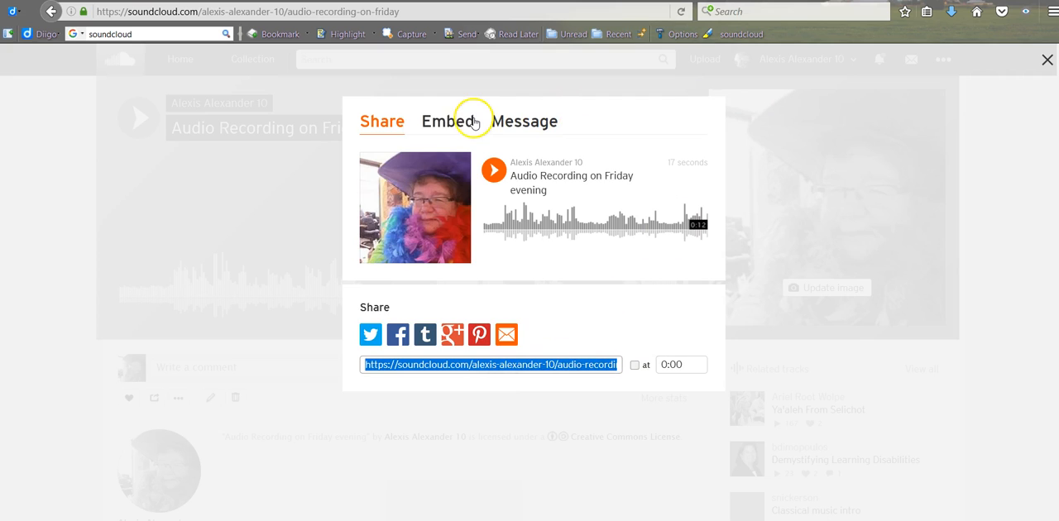
click(447, 121)
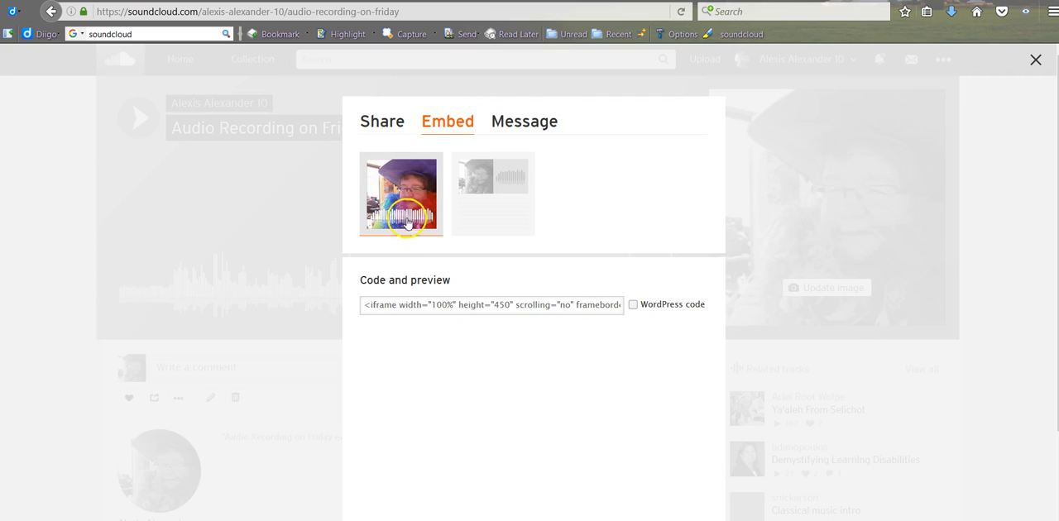
click(490, 305)
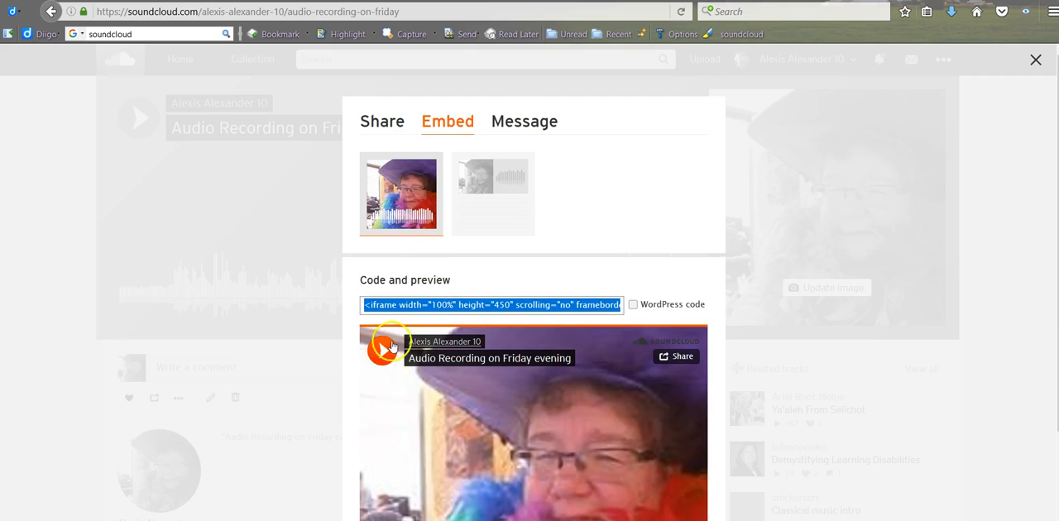
click(523, 121)
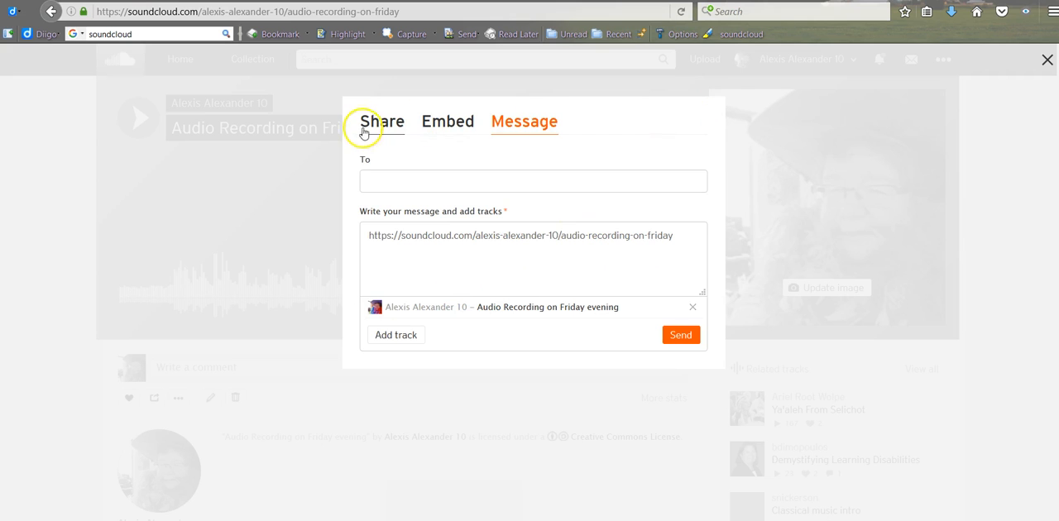
click(381, 123)
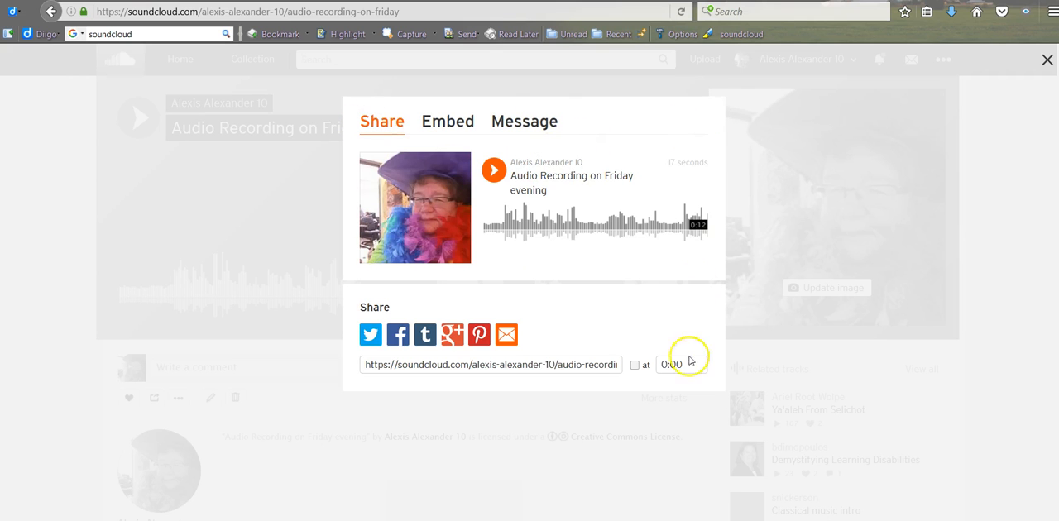
click(1047, 59)
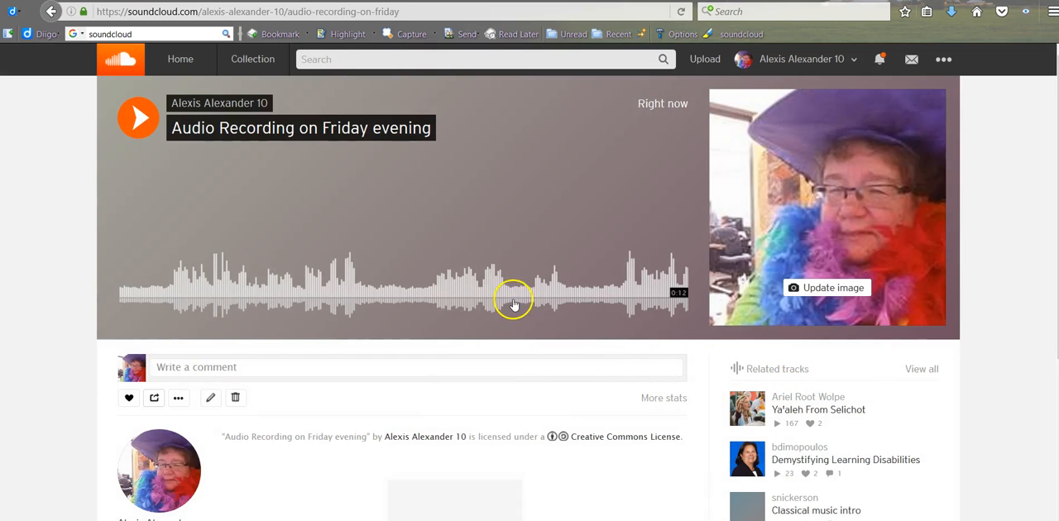